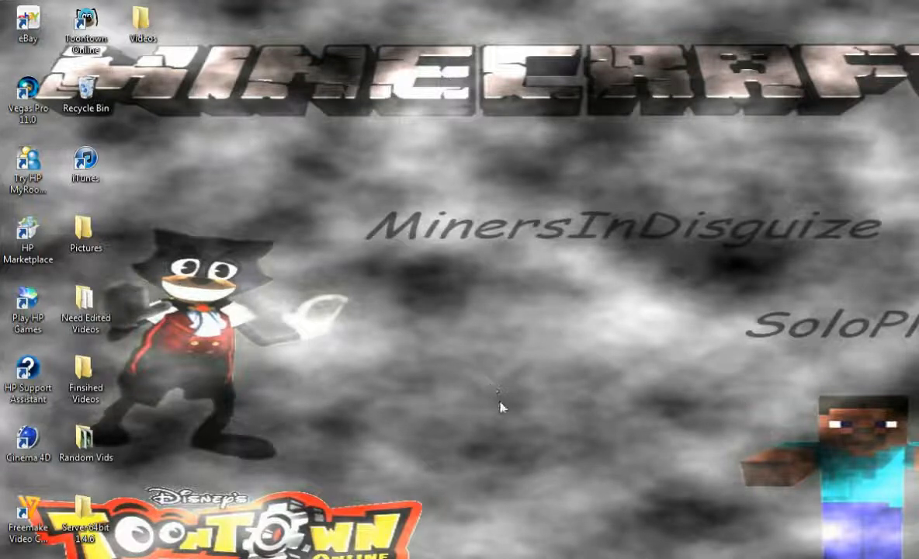
mouse_move(424, 292)
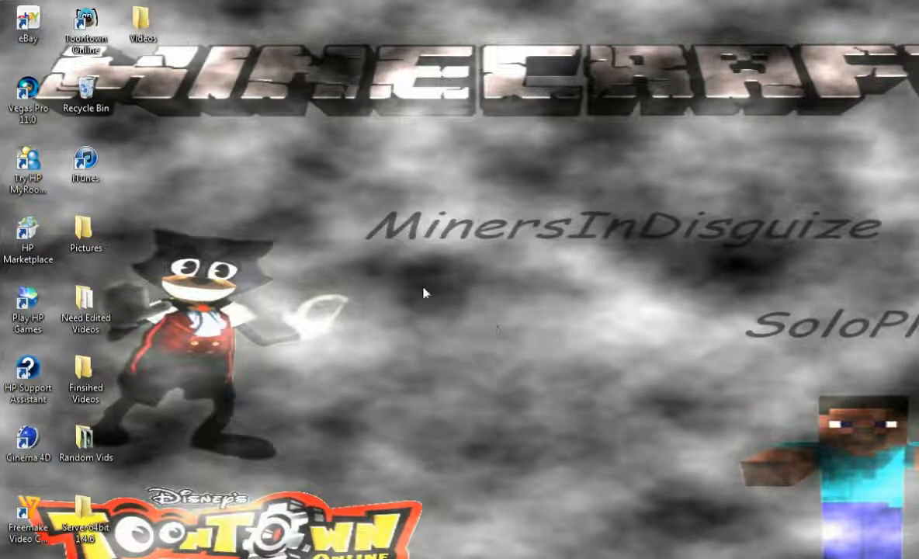
mouse_move(580, 110)
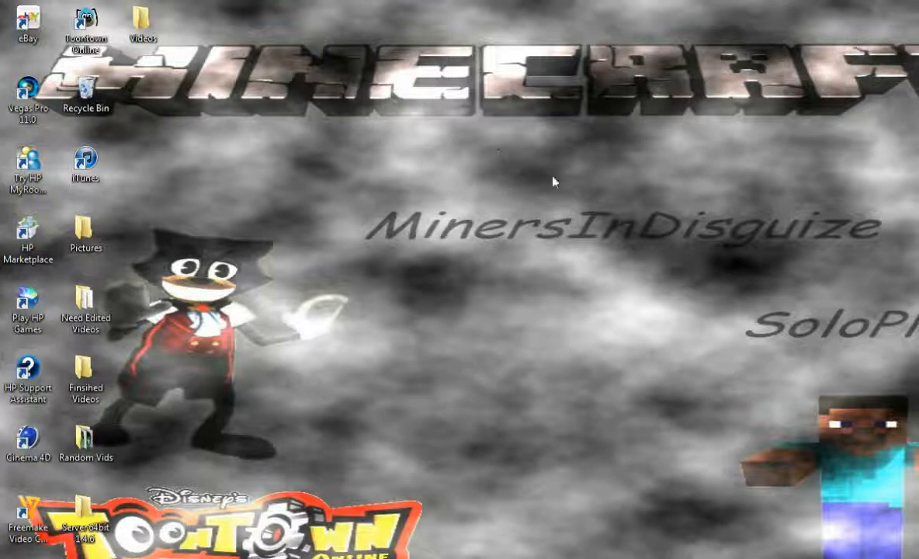
mouse_move(895, 264)
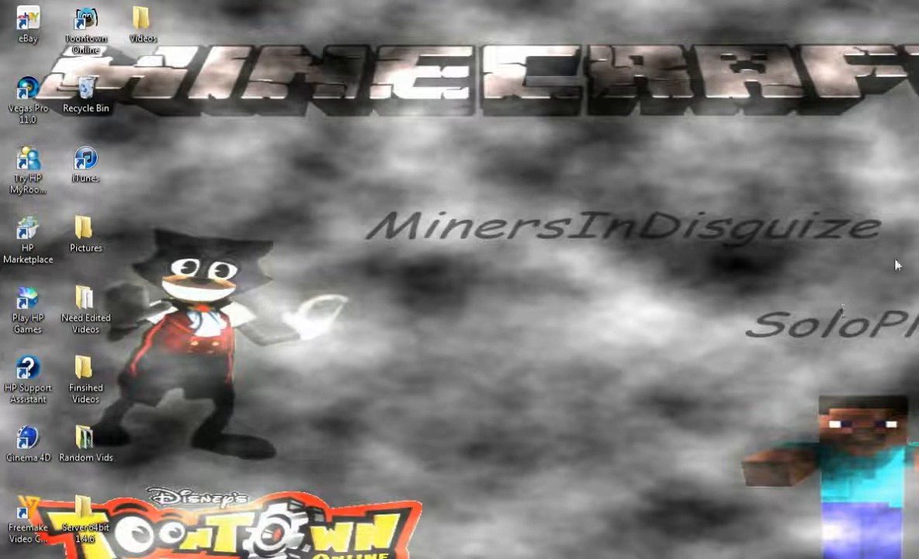
mouse_move(658, 325)
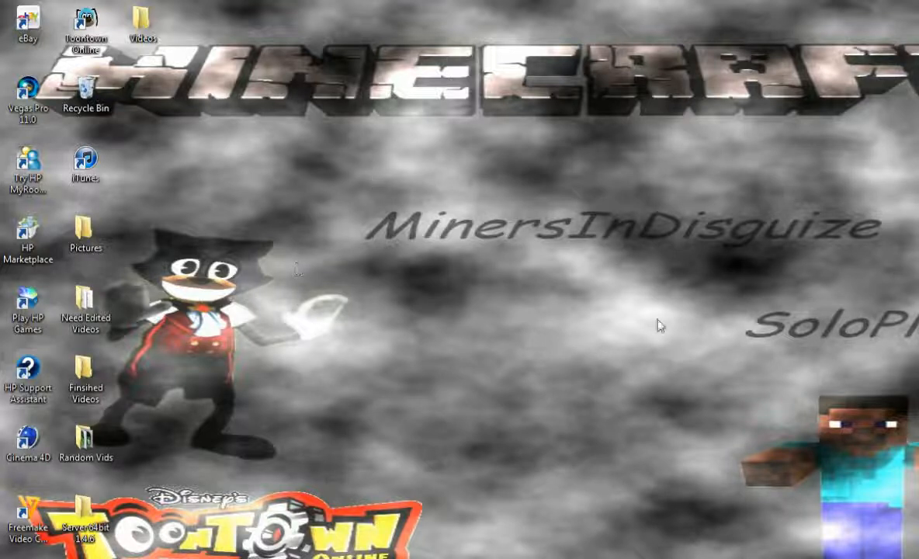
mouse_move(396, 229)
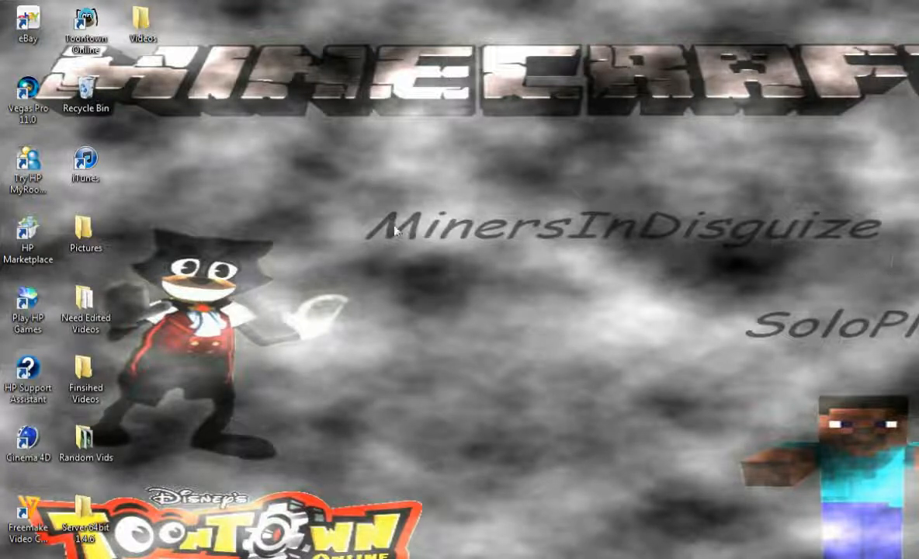
mouse_move(835, 270)
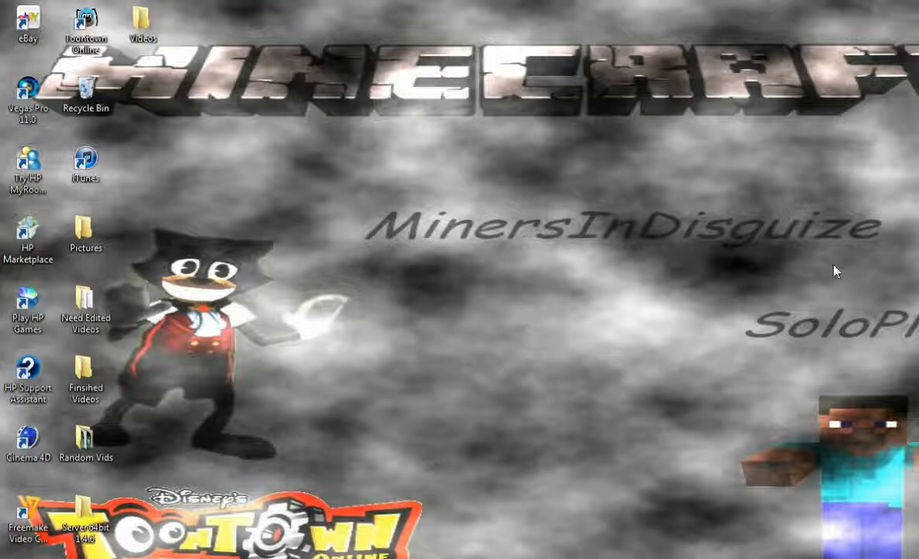
mouse_move(805, 176)
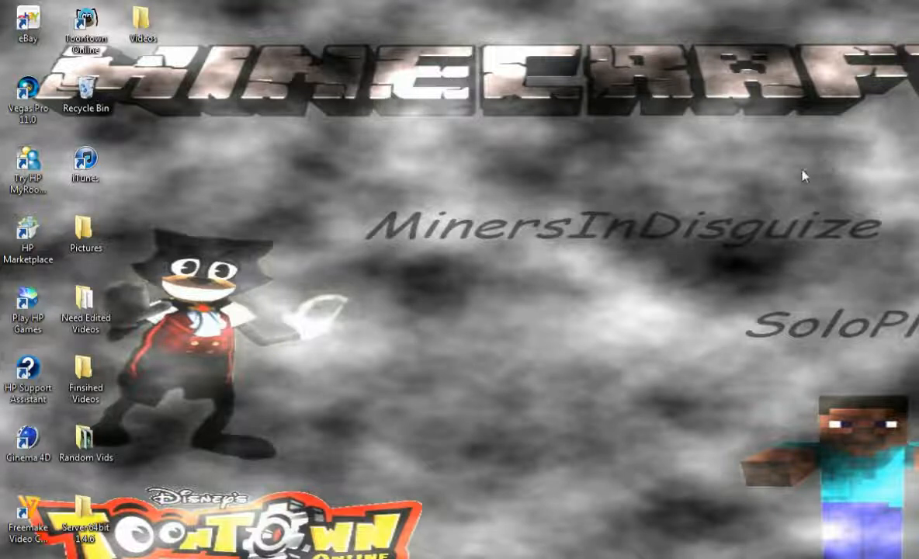
mouse_move(479, 279)
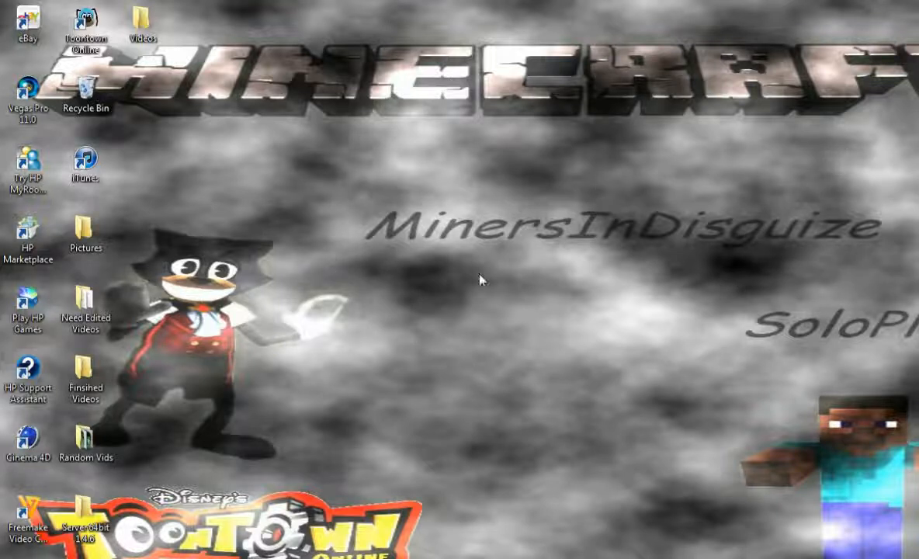
mouse_move(908, 175)
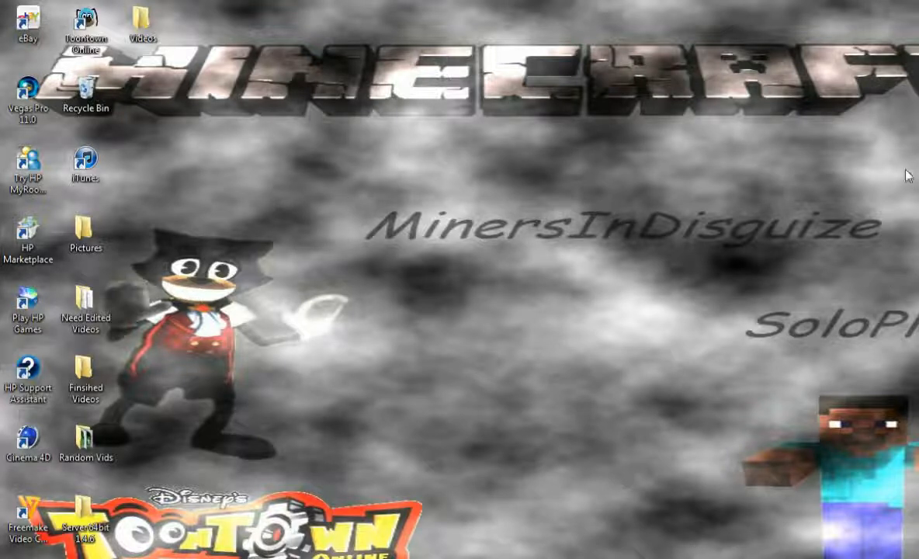
mouse_move(647, 218)
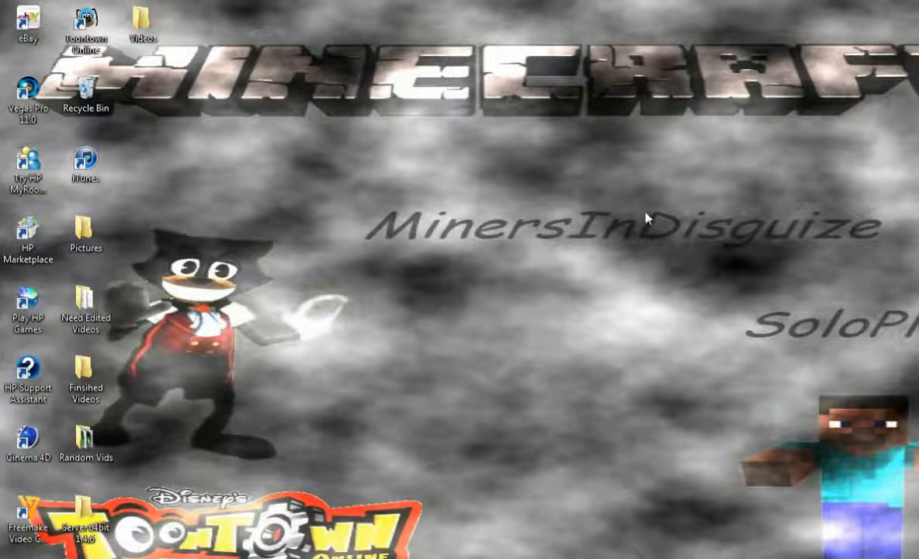
mouse_move(282, 353)
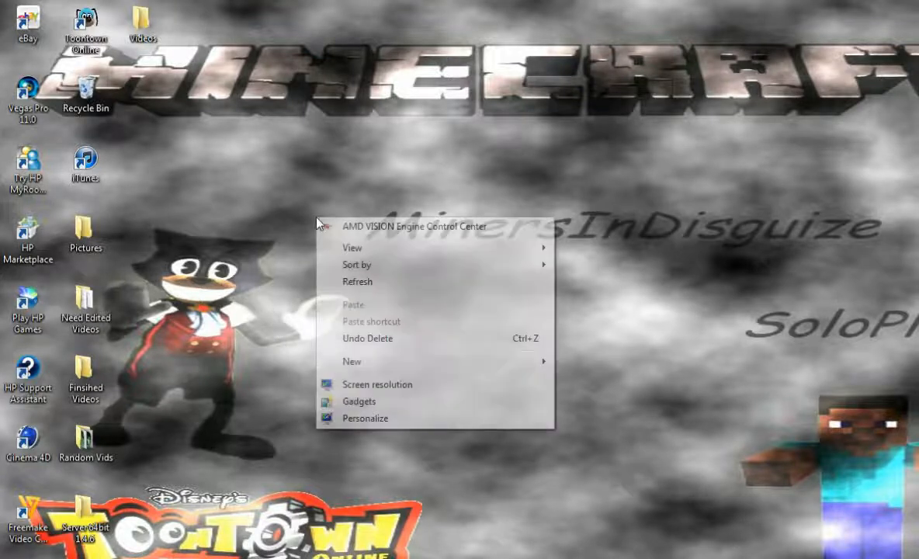
mouse_move(352, 361)
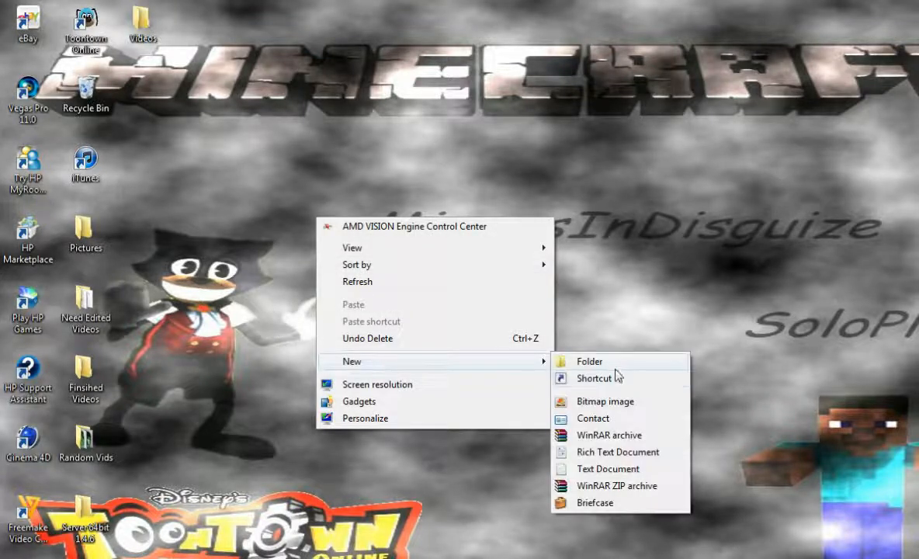
Create a new desktop folder and name it Tutorial
left_click(589, 361)
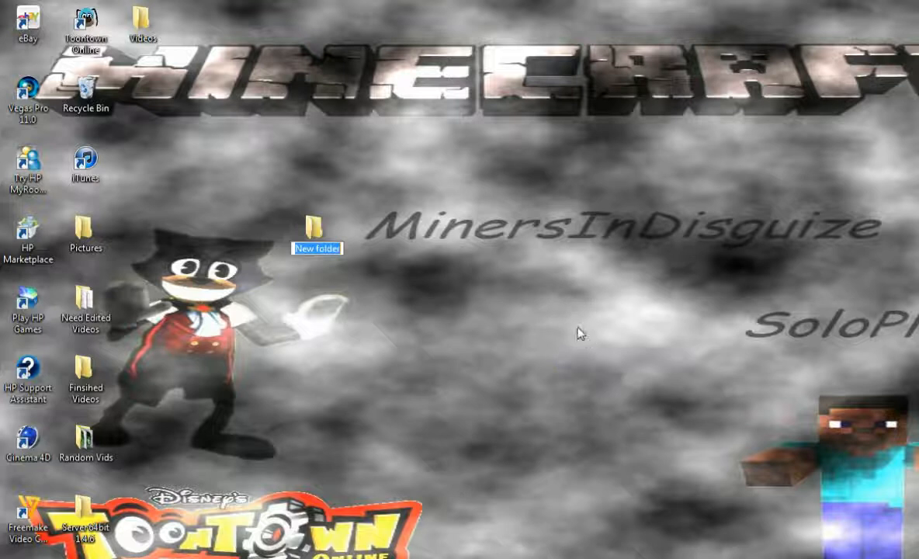
type("Tutorial")
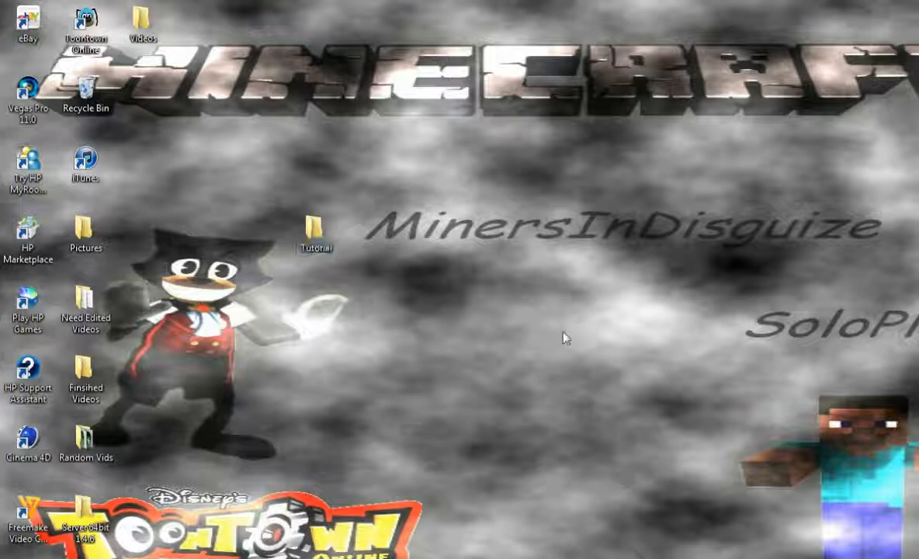
mouse_move(279, 266)
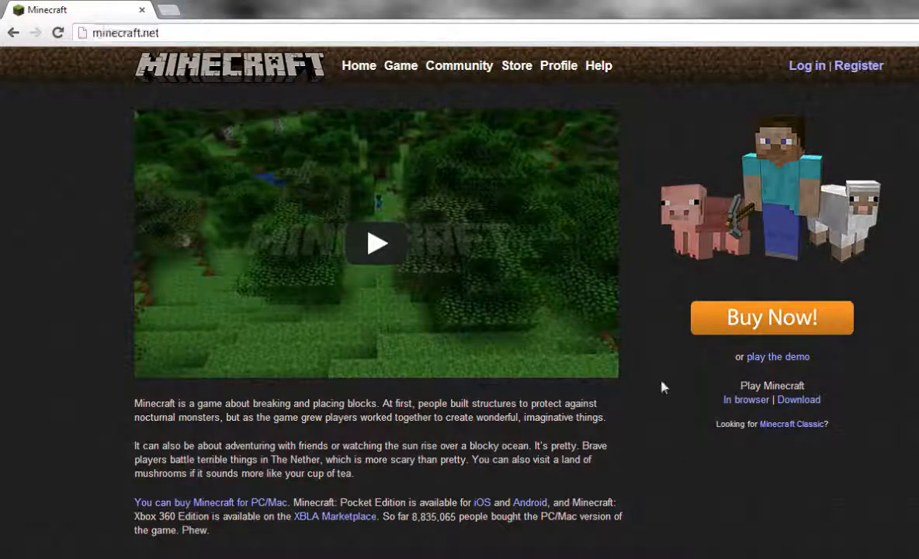
mouse_move(478, 293)
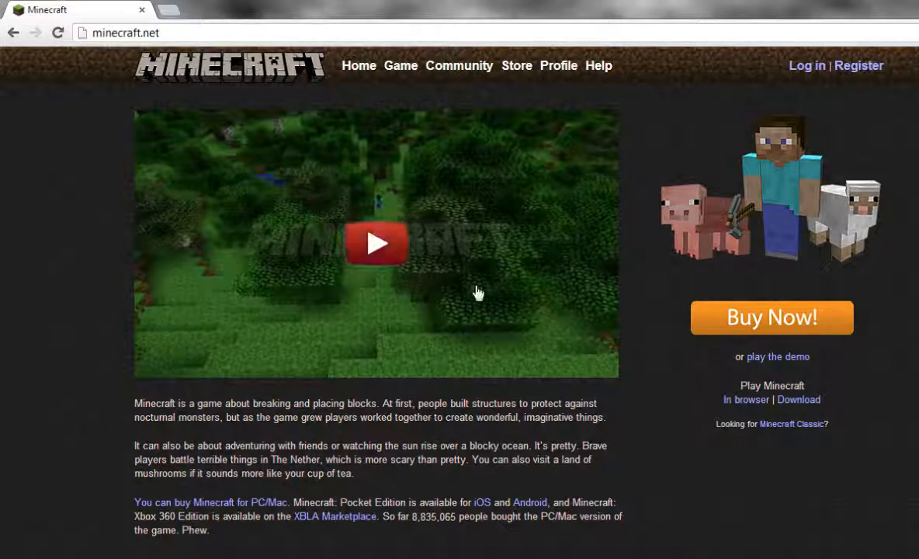
mouse_move(424, 117)
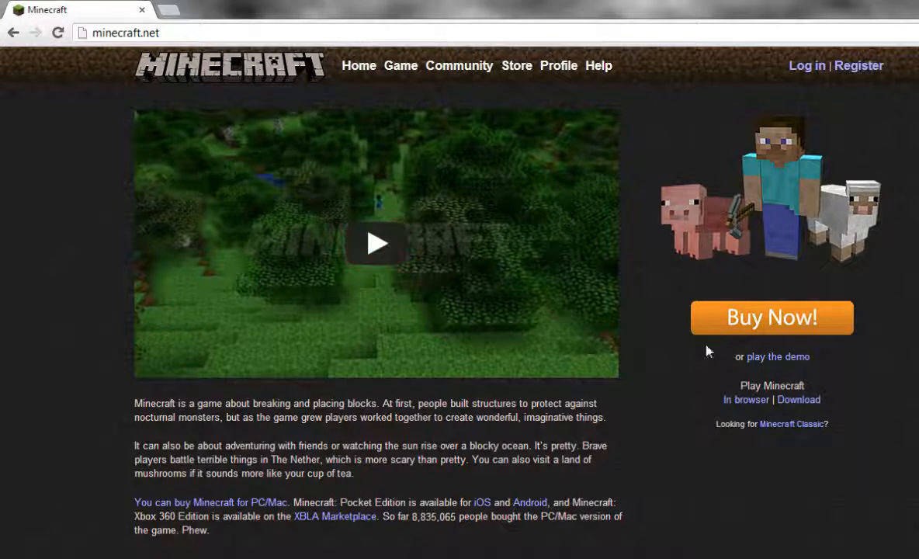
mouse_move(743, 335)
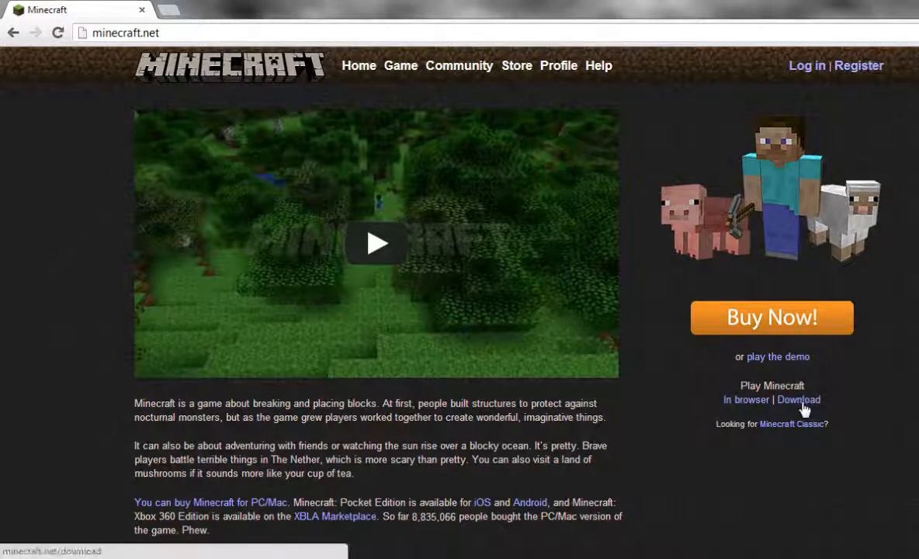
From the download page, start downloading Minecraft_Server.exe, the Windows multiplayer server
left_click(799, 399)
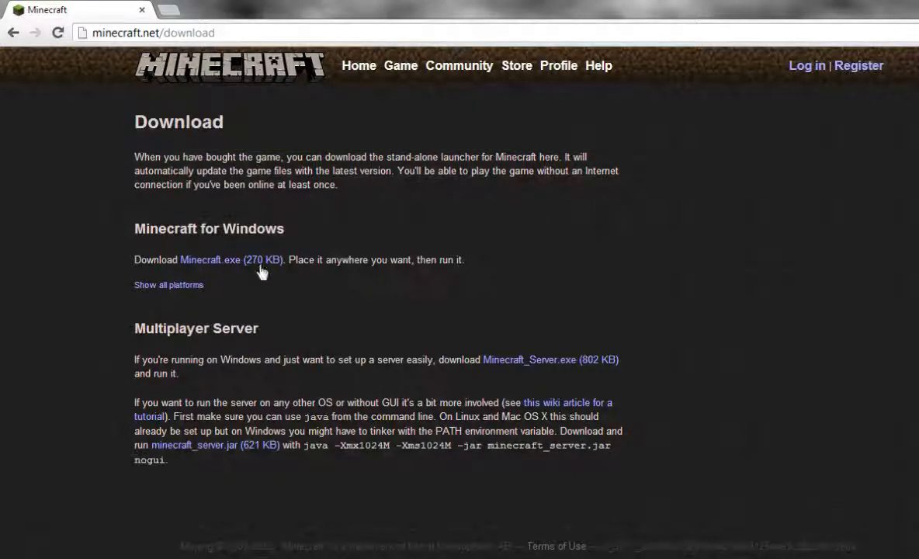
mouse_move(281, 337)
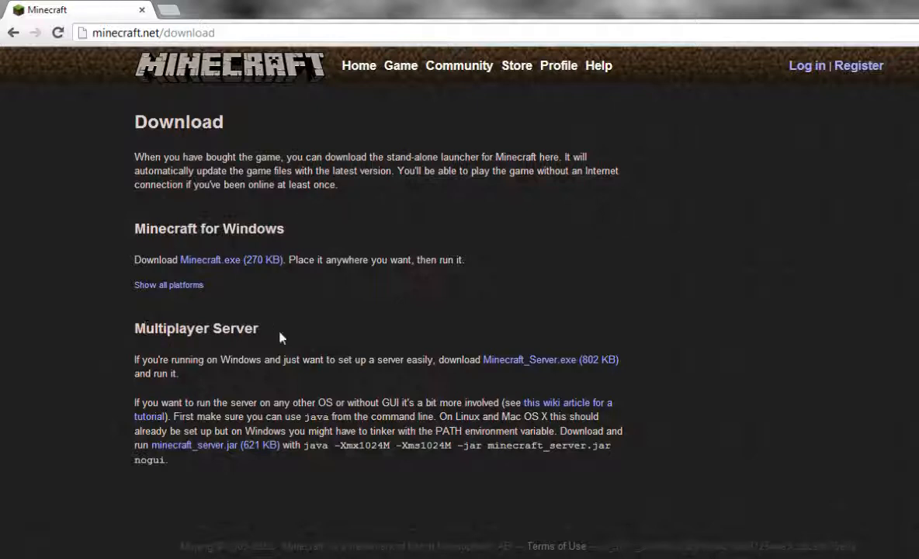
mouse_move(223, 357)
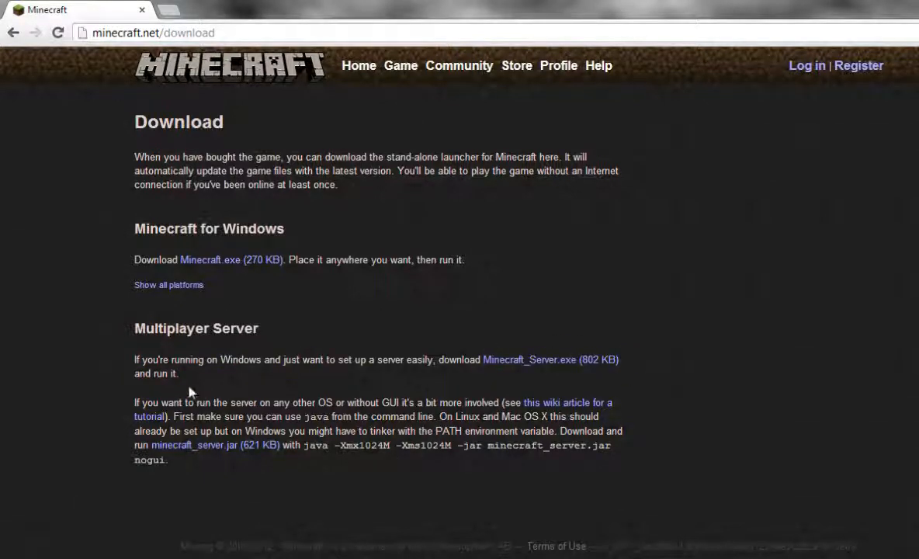
mouse_move(371, 387)
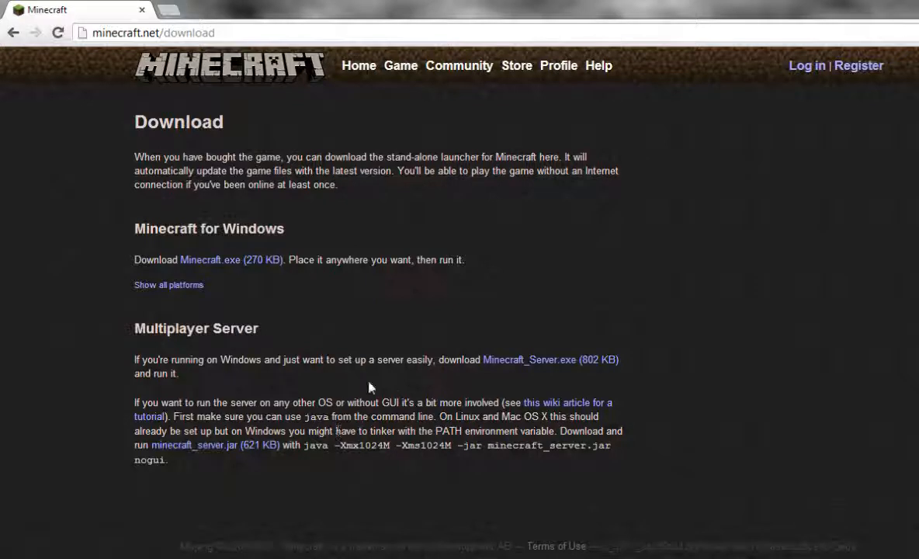
mouse_move(628, 448)
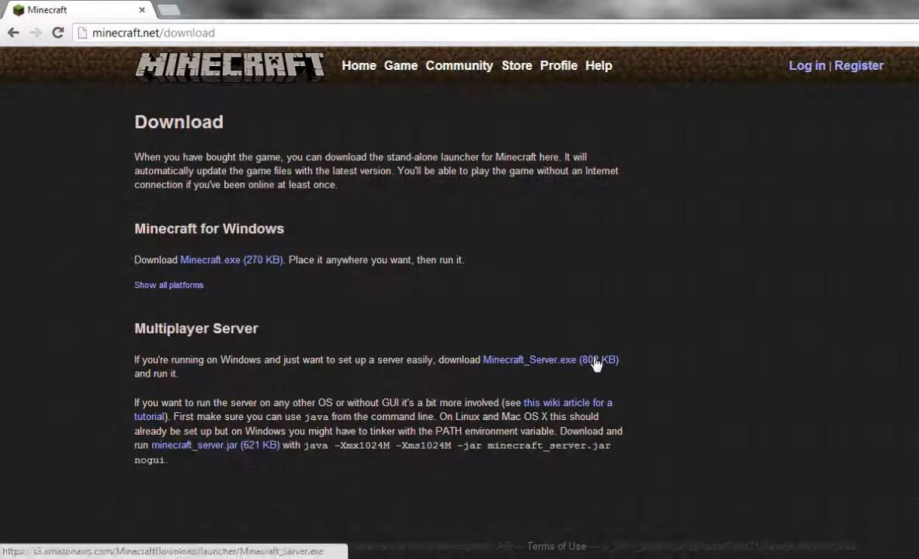
left_click(528, 359)
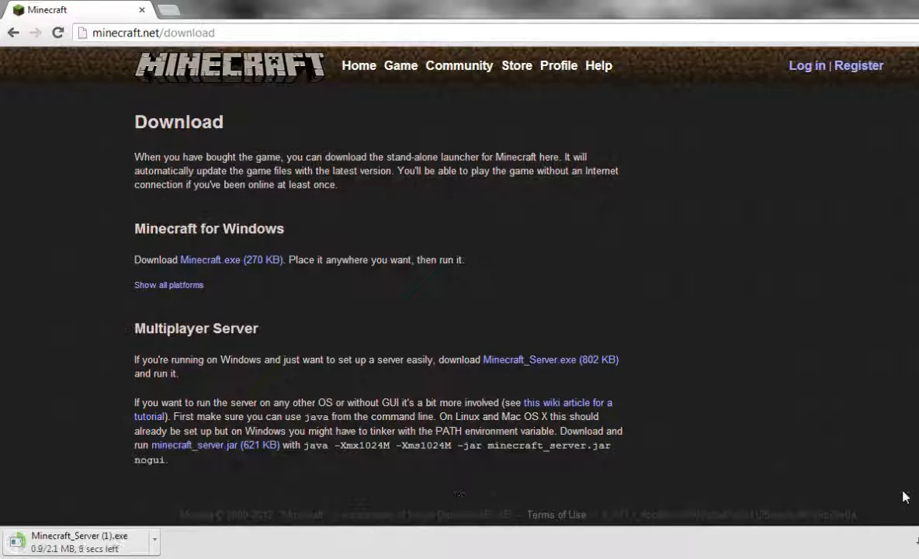
mouse_move(838, 310)
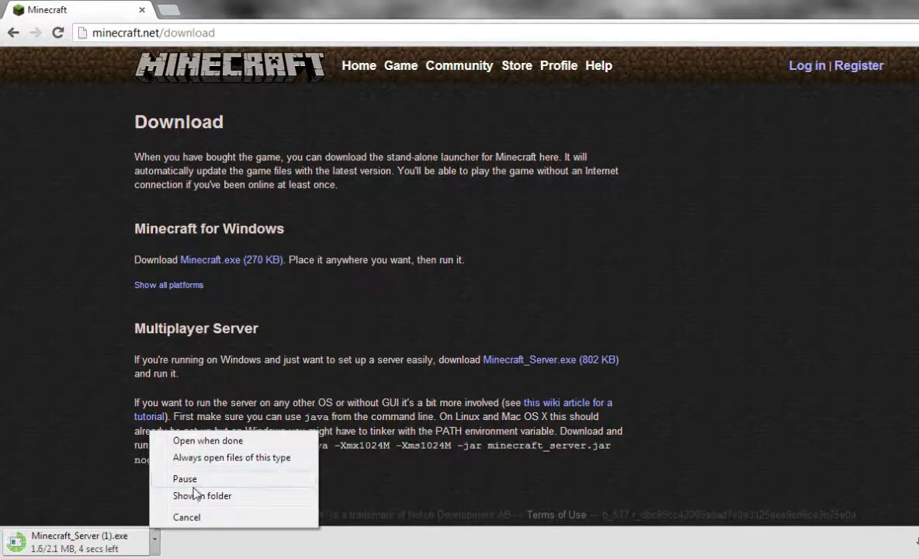
Show the downloaded server file in Downloads and bring up the desktop Tutorial folder
left_click(202, 495)
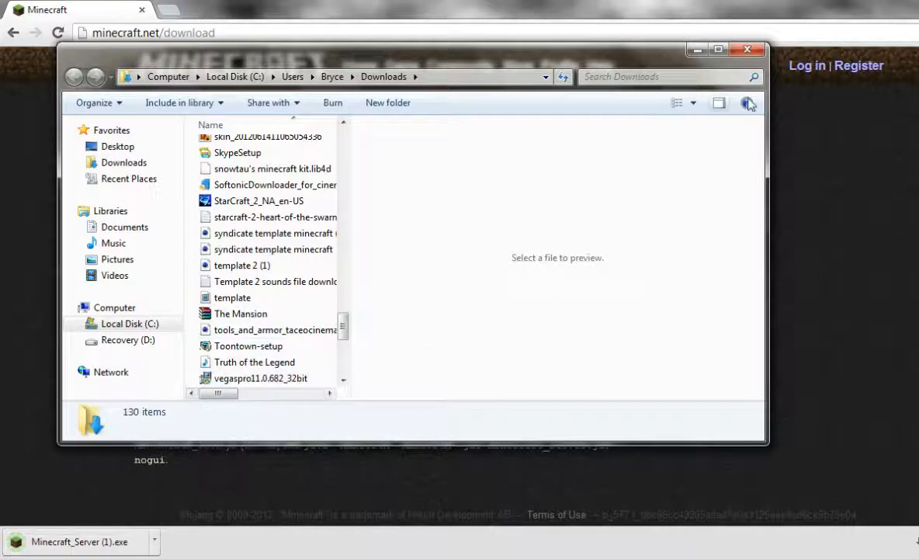
left_click(747, 49)
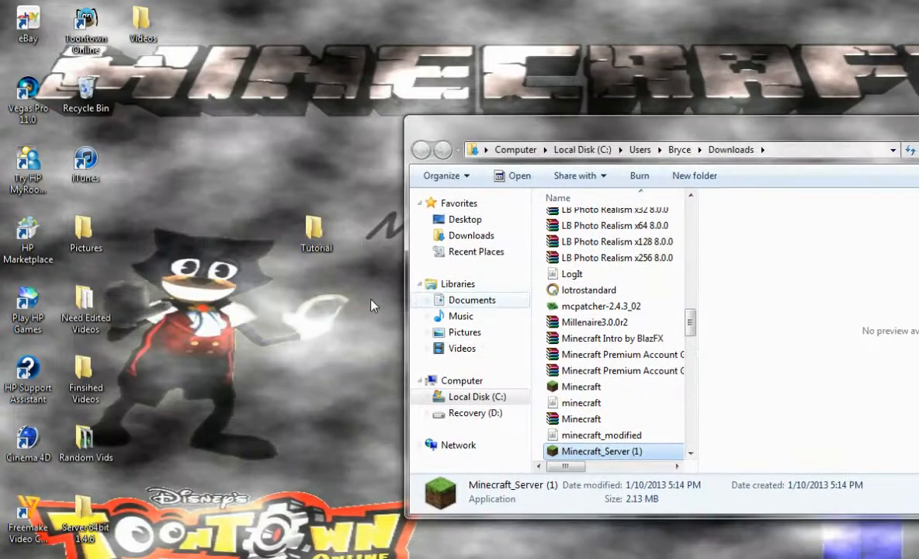
double_click(316, 233)
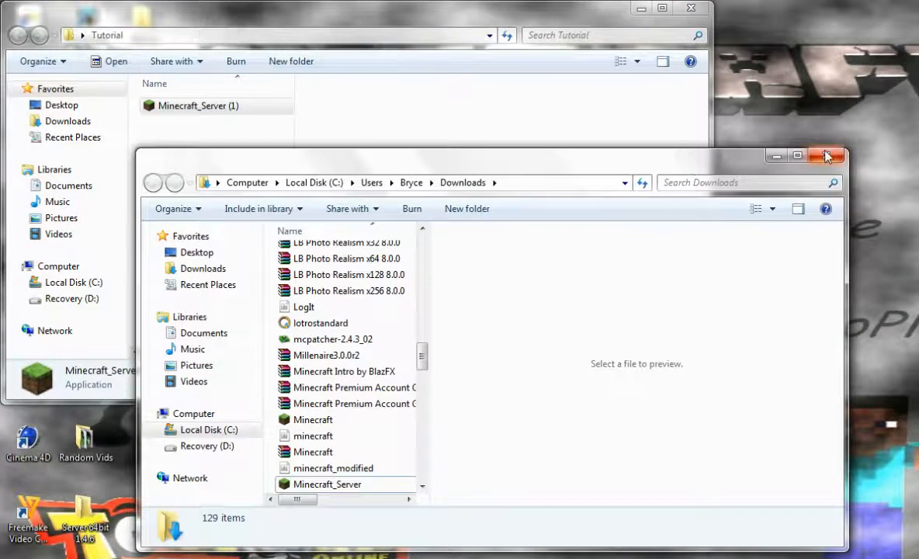
Close Downloads, leaving Minecraft_Server selected alone inside the Tutorial folder
left_click(827, 156)
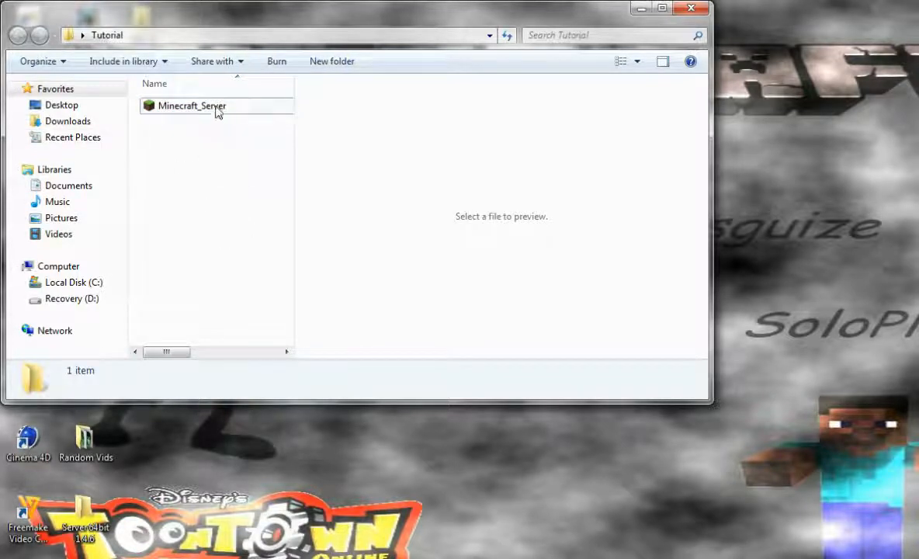
left_click(192, 105)
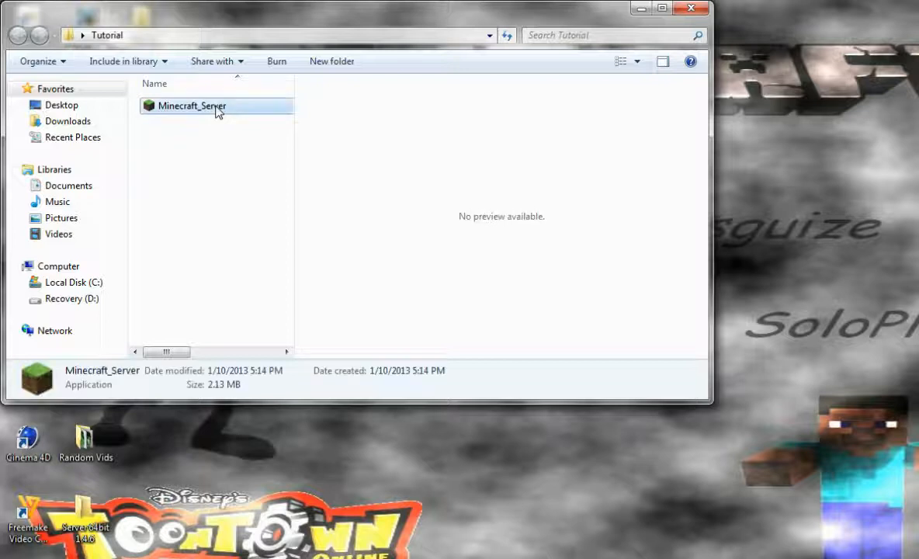
Run Minecraft_Server.exe past the security warning so it generates the world and server files
double_click(191, 105)
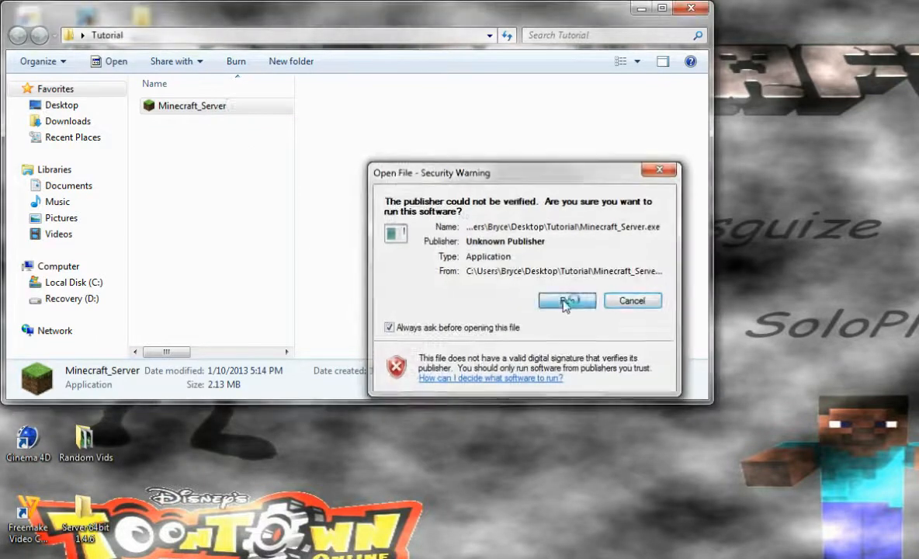
left_click(566, 300)
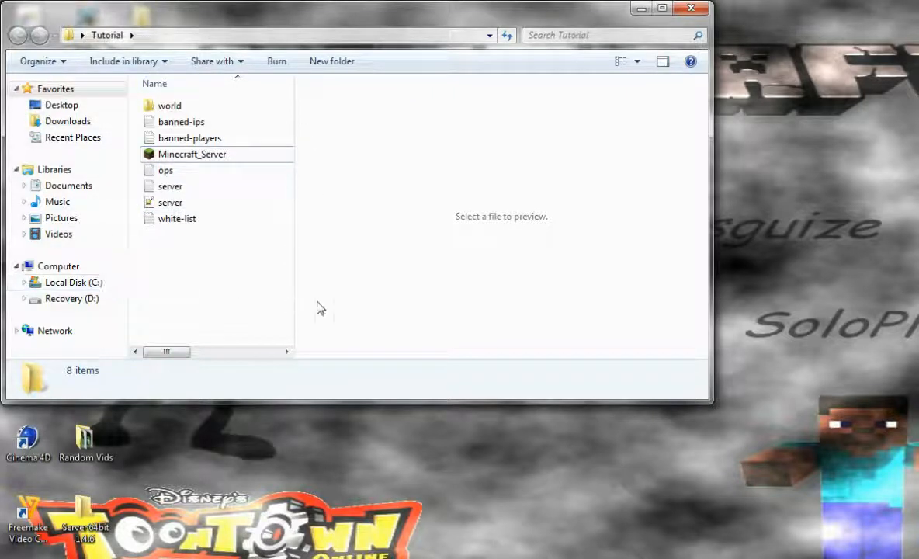
mouse_move(149, 266)
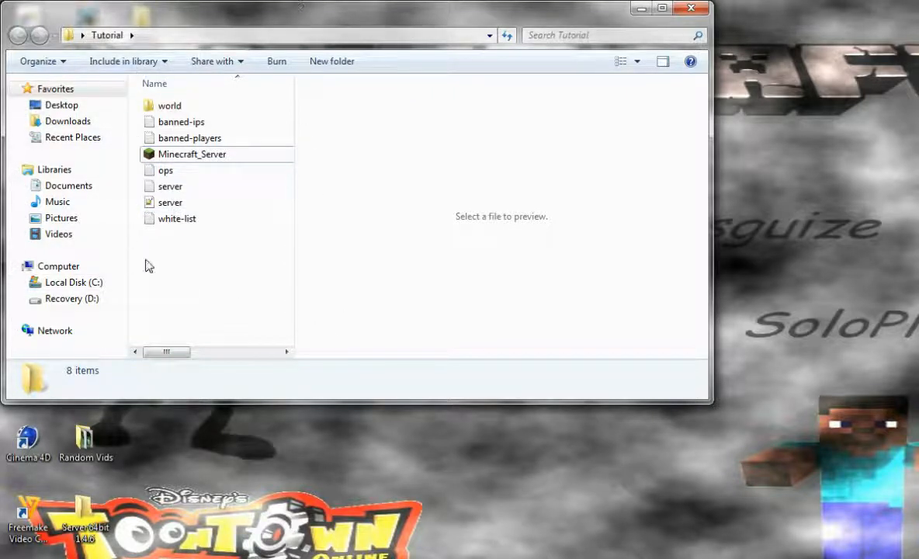
mouse_move(186, 223)
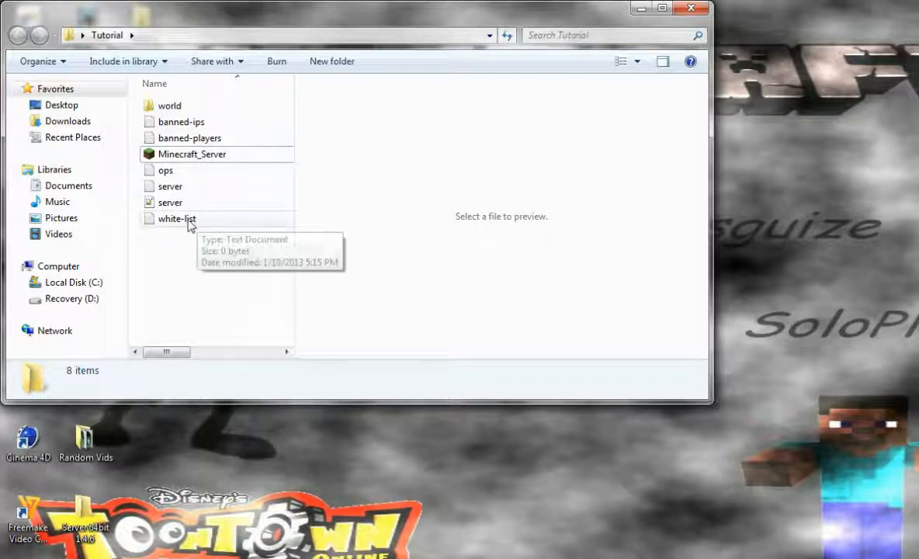
mouse_move(180, 203)
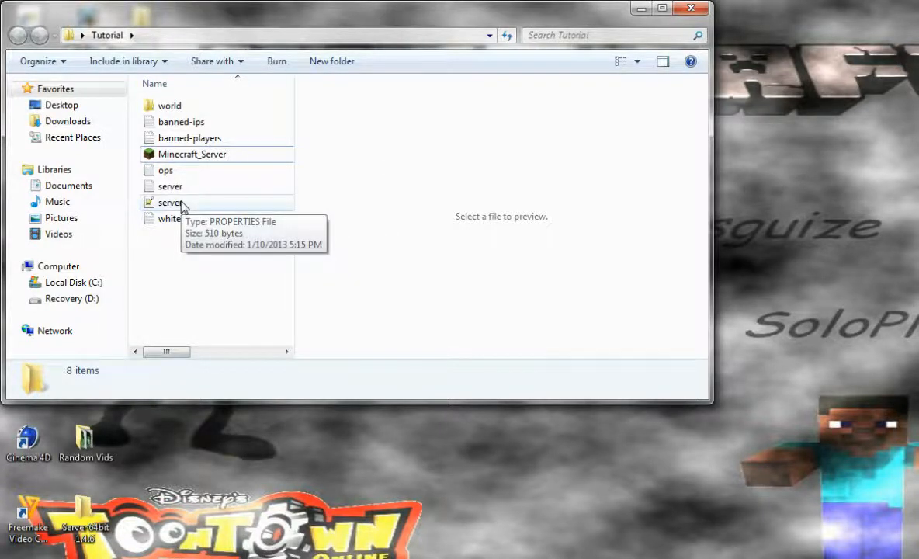
Bring up server.properties from the Tutorial folder in the editor
double_click(170, 202)
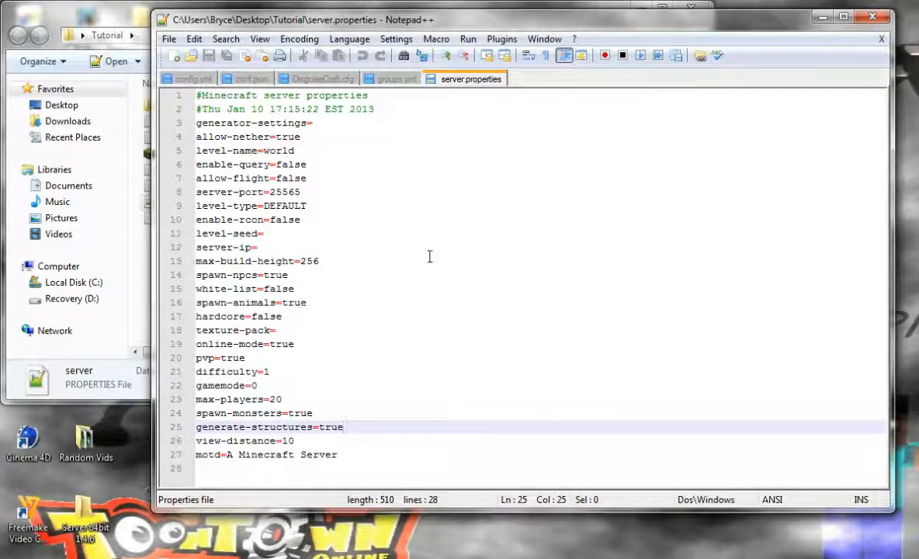
left_click(338, 150)
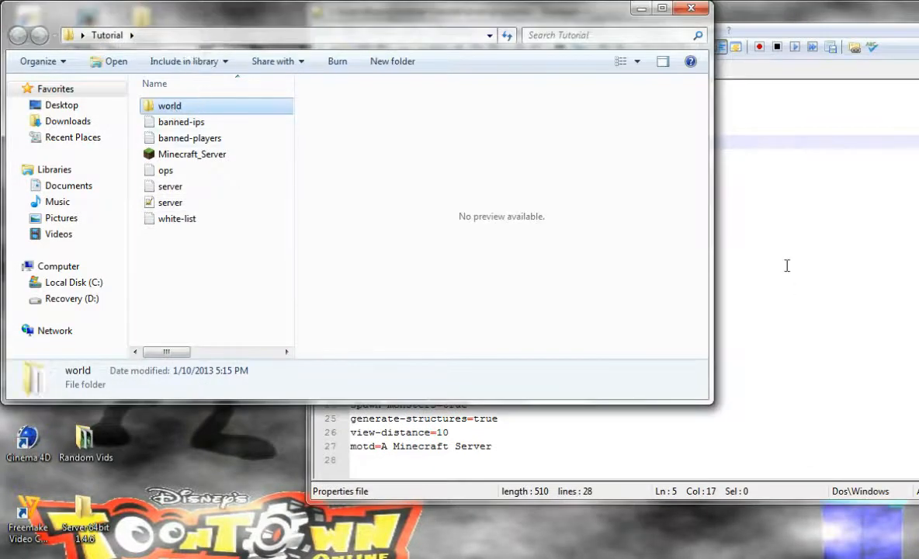
left_click(621, 70)
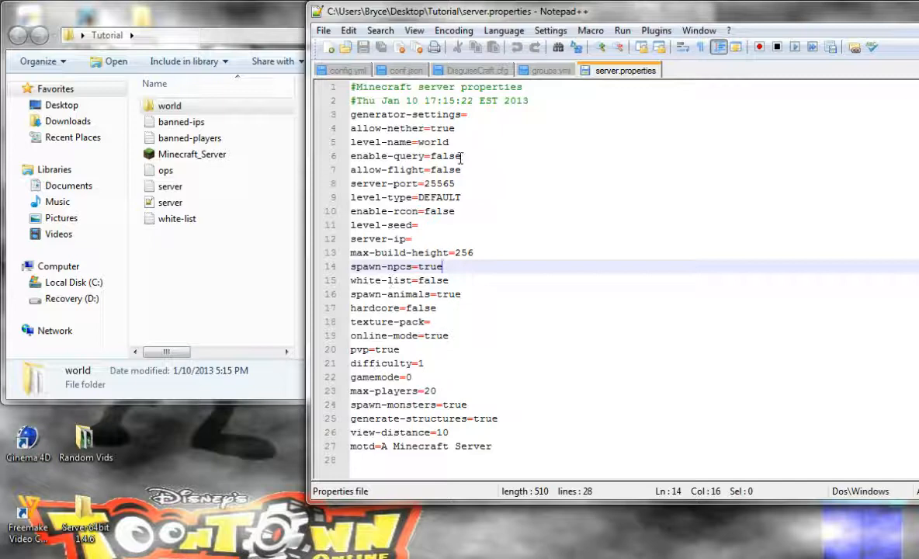
Walk through enable-query, allow-flight, level-type DEFAULT and server-ip without changing them
left_click(460, 155)
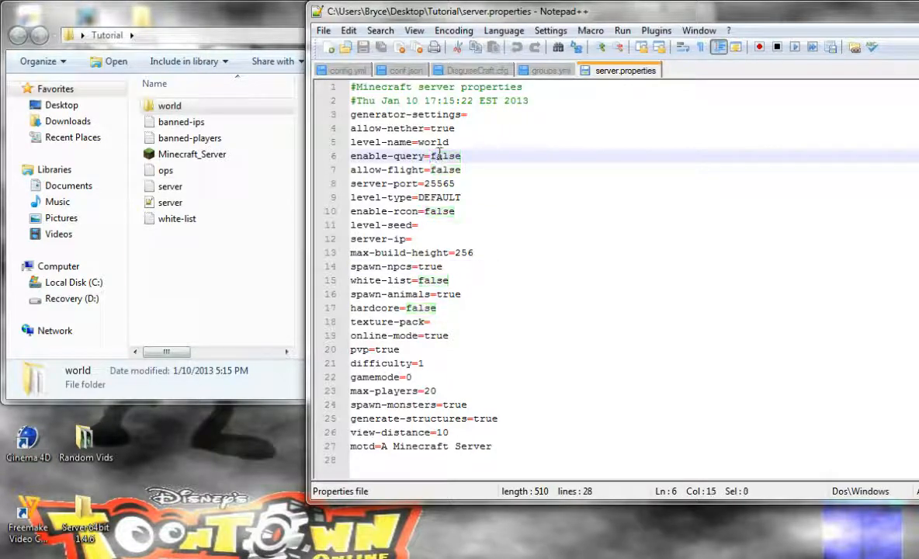
left_click(461, 169)
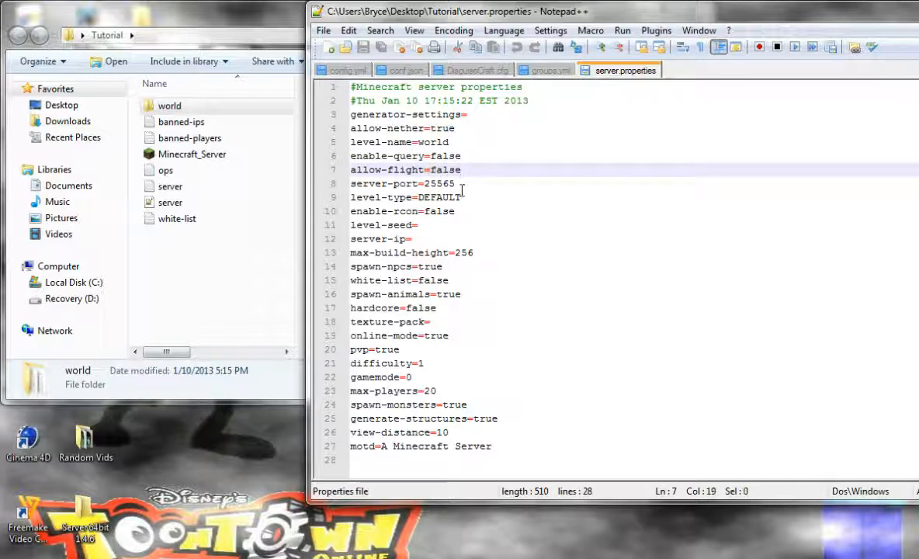
double_click(438, 183)
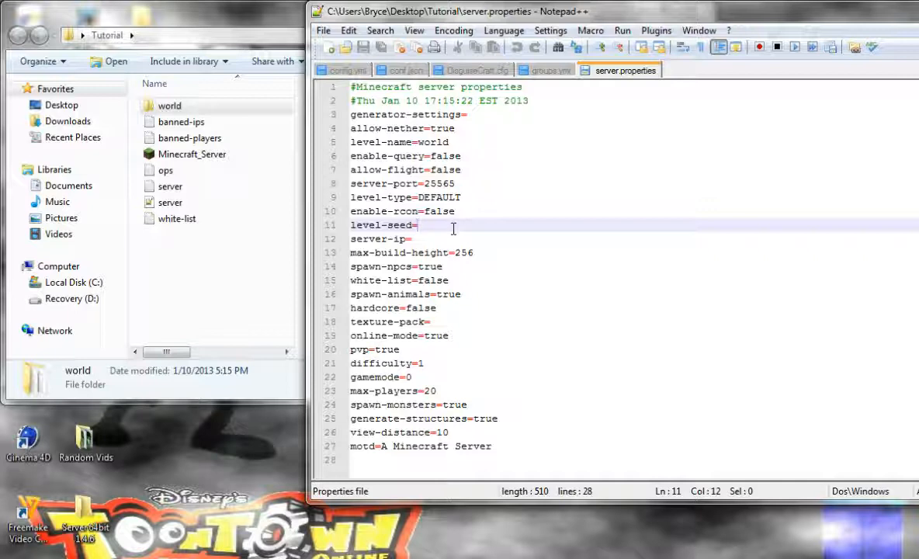
left_click(422, 238)
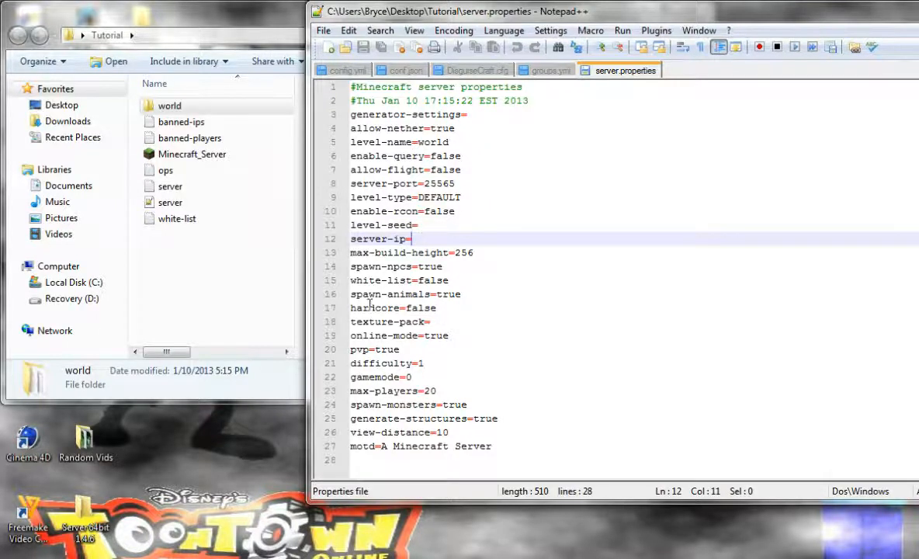
left_click(11, 551)
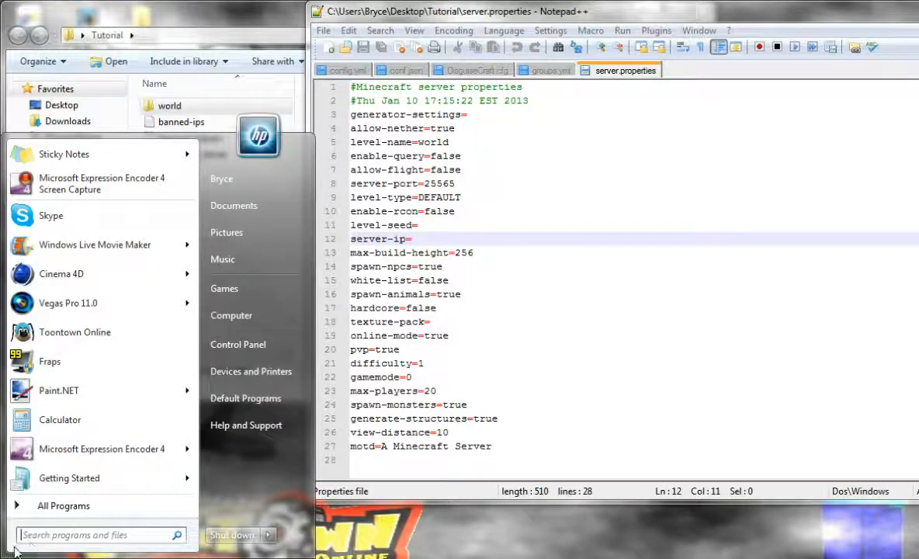
Launch cmd and run ipconfig to show the wireless IPv4 address 192.168.1.64
type("c")
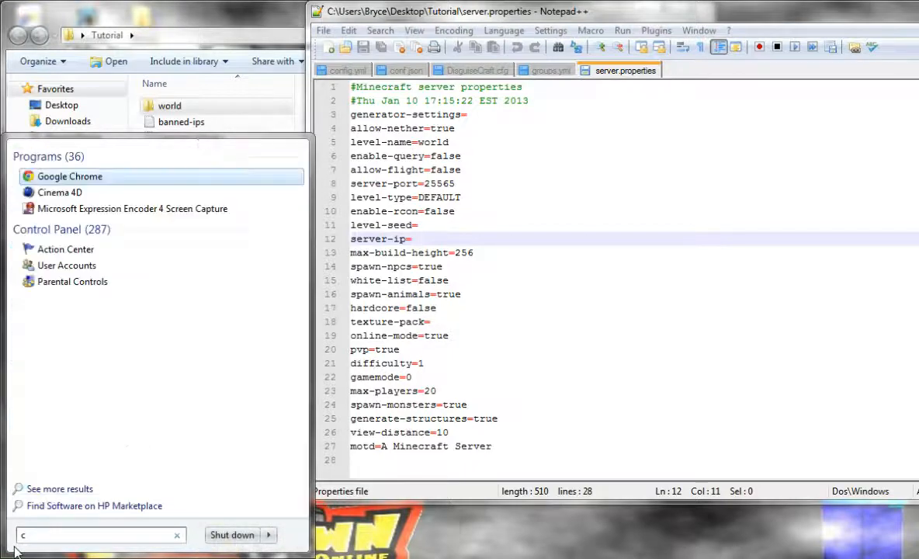
type("md")
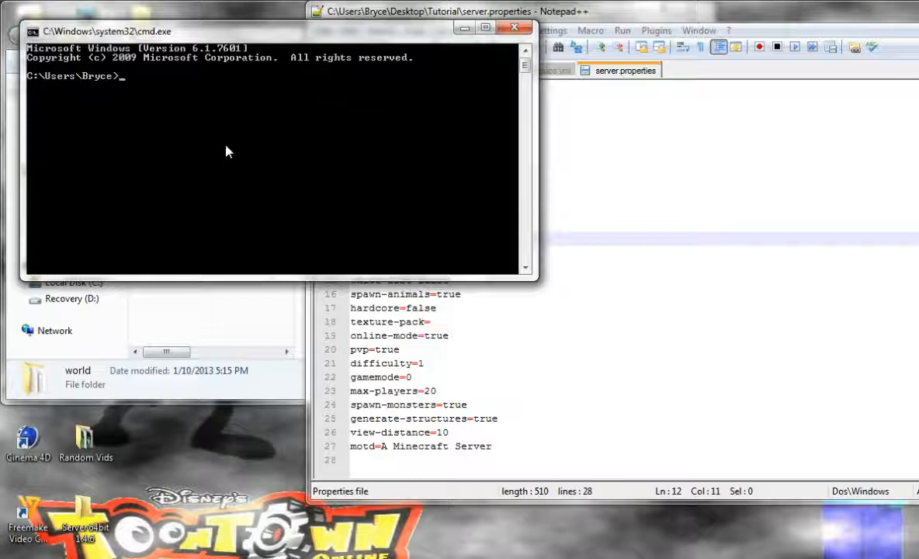
type("ipco")
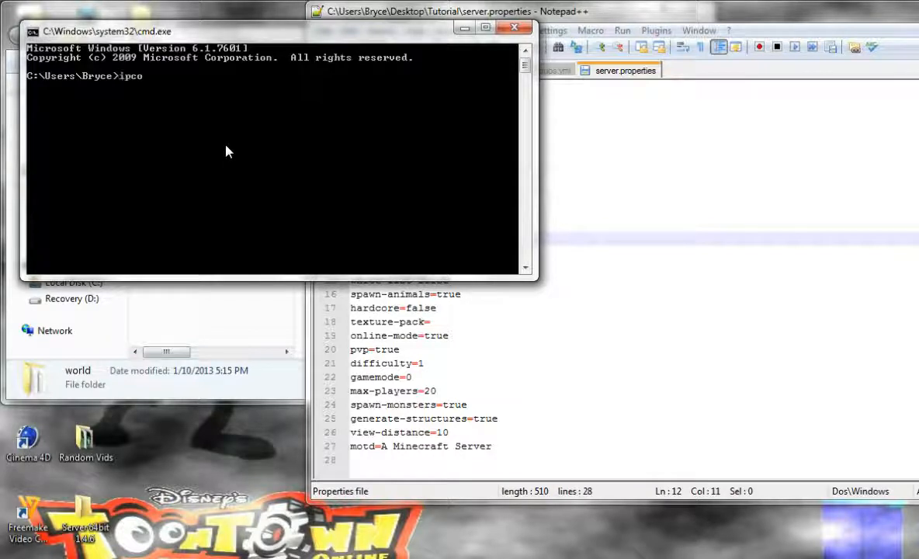
type("nfig")
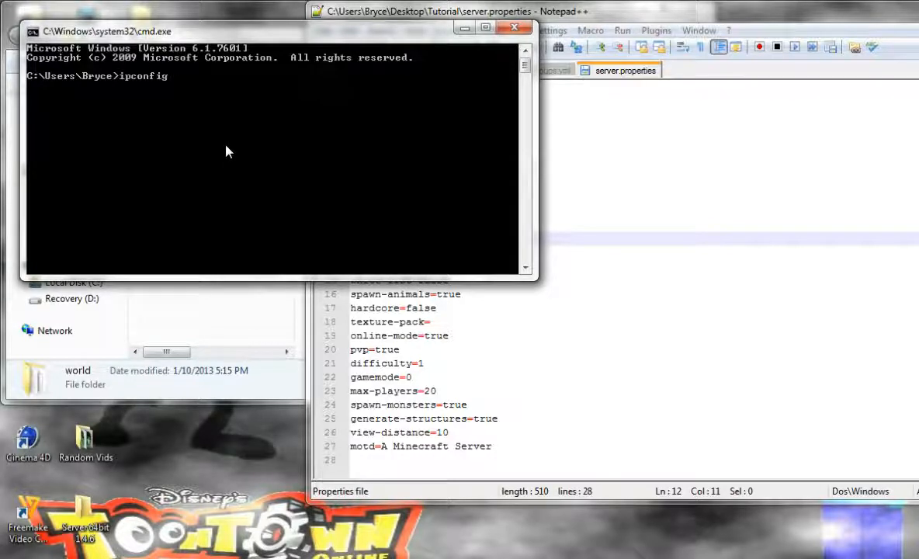
key("enter")
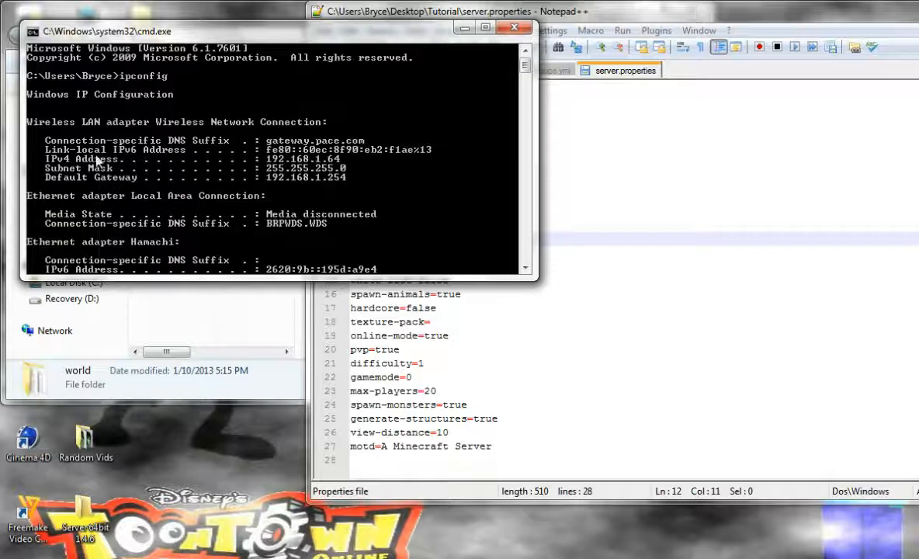
mouse_move(295, 167)
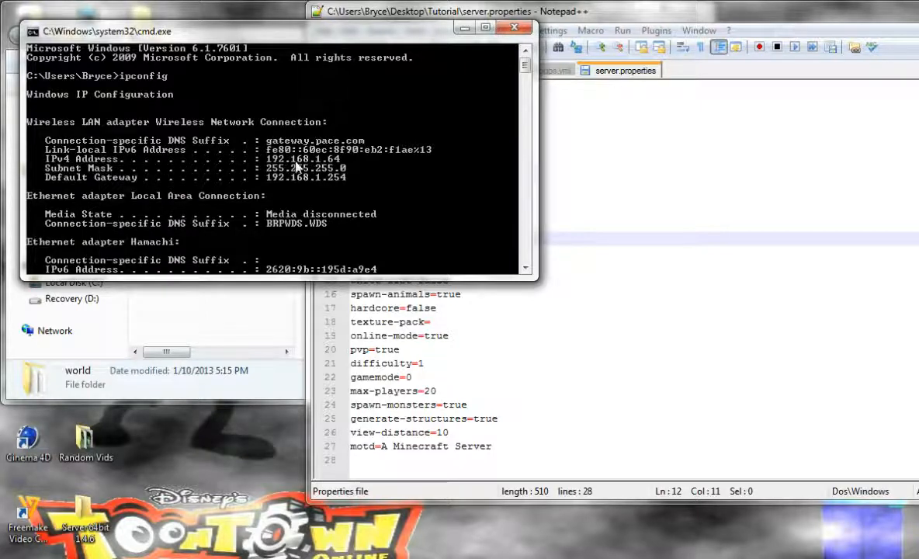
mouse_move(310, 167)
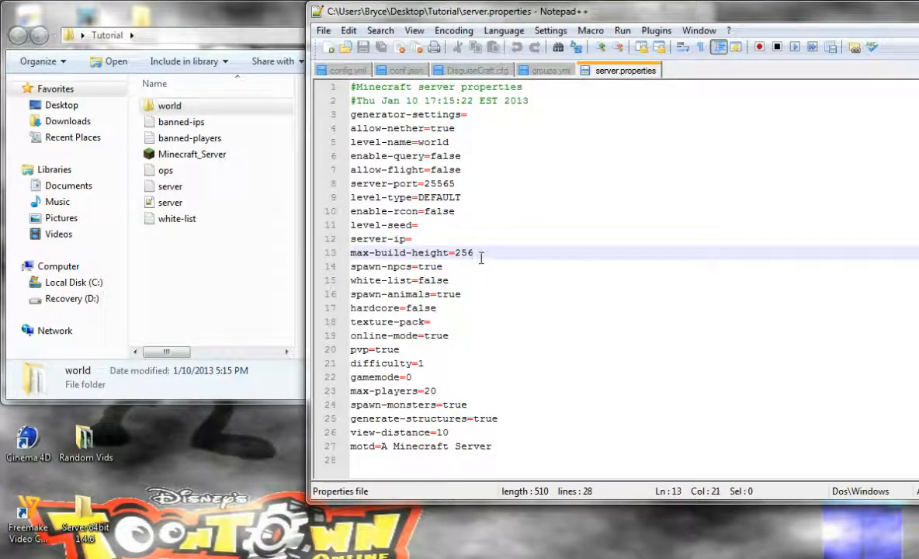
left_click(451, 267)
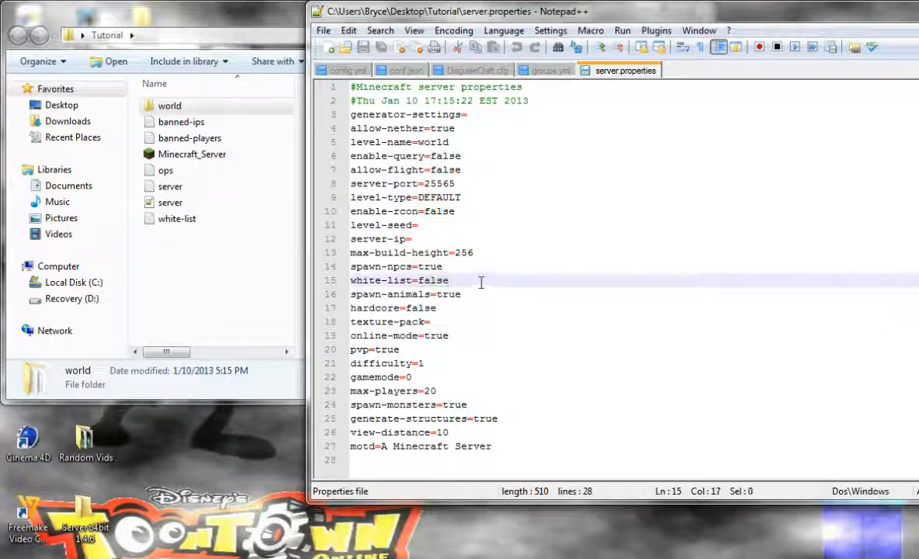
left_click(461, 293)
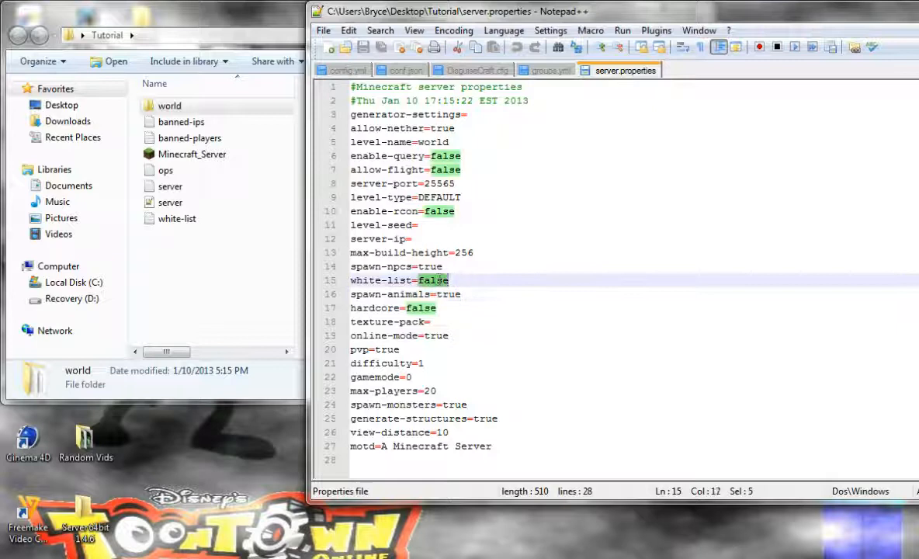
left_click(448, 280)
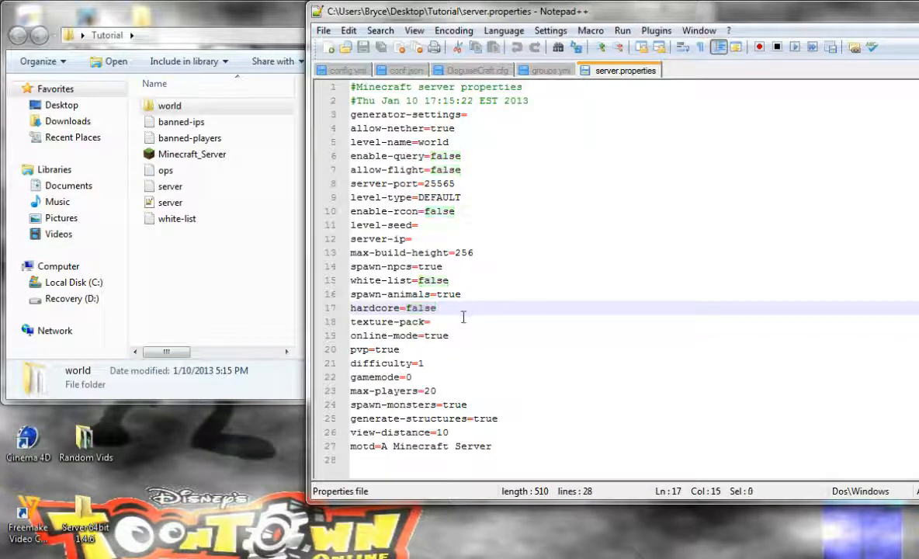
left_click(429, 321)
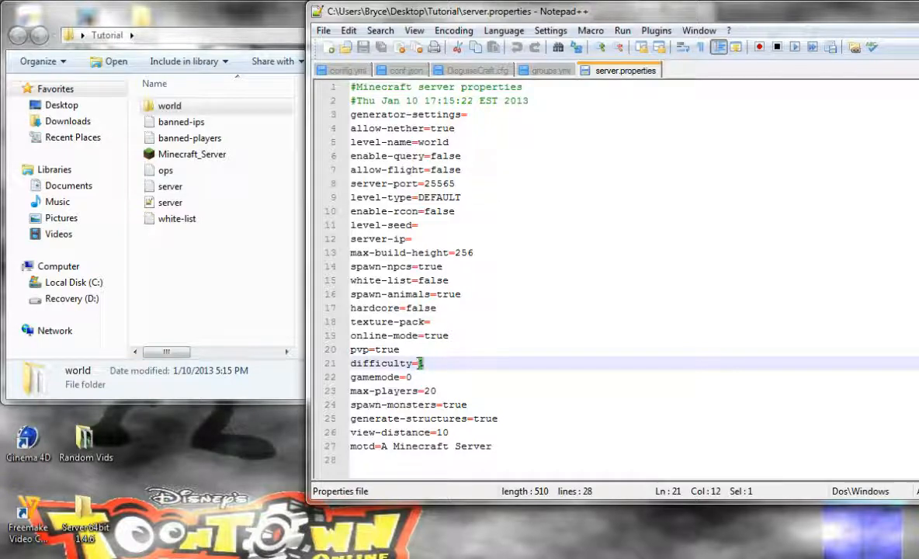
Review difficulty, max-players 20, spawn-monsters and view-distance, then close the editor unchanged
type("1")
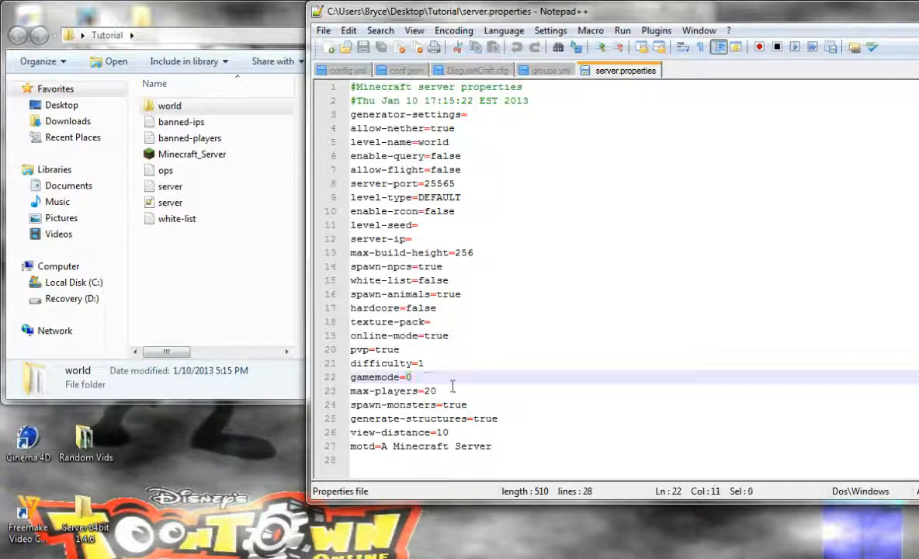
double_click(432, 391)
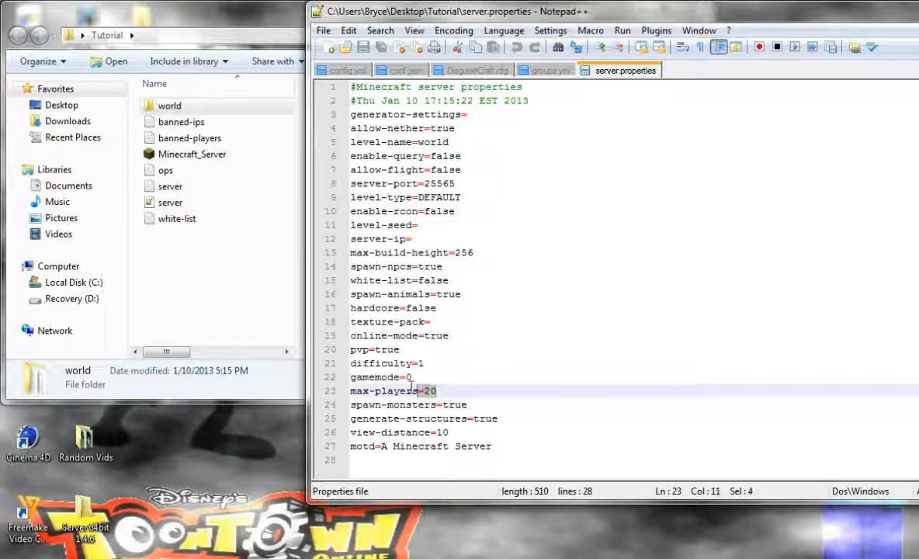
left_click(439, 391)
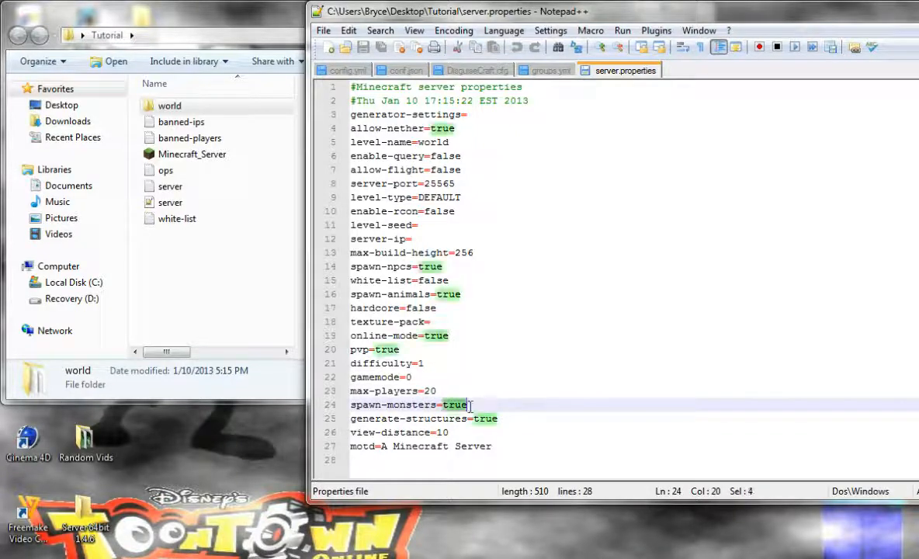
left_click(497, 419)
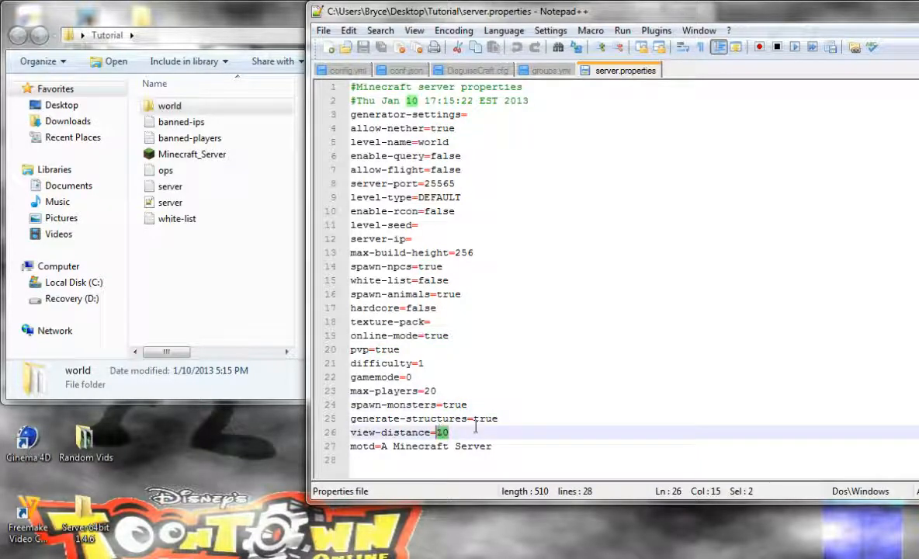
left_click(495, 446)
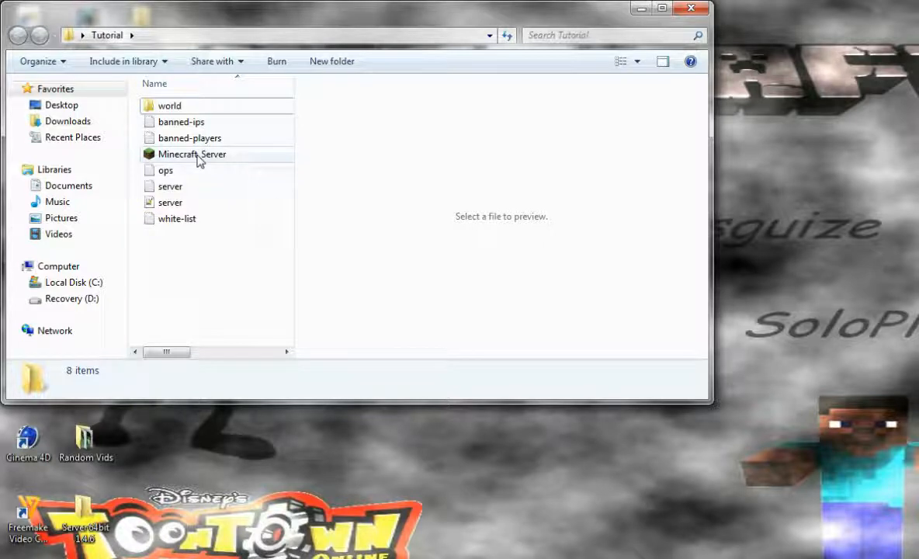
left_click(192, 154)
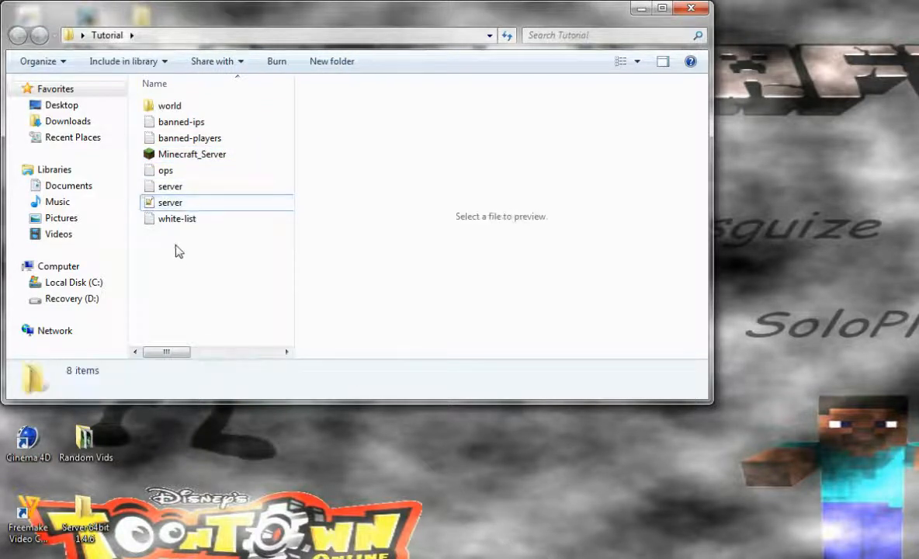
mouse_move(206, 214)
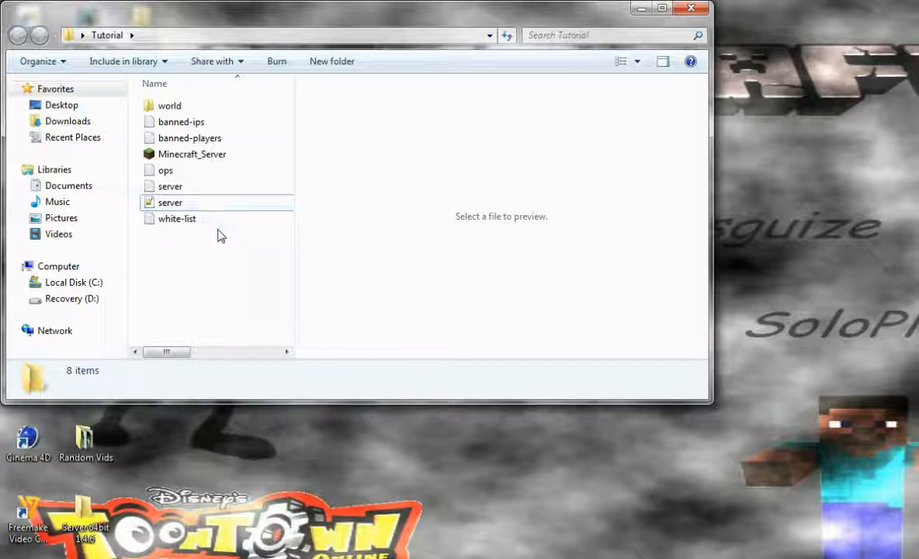
left_click(192, 154)
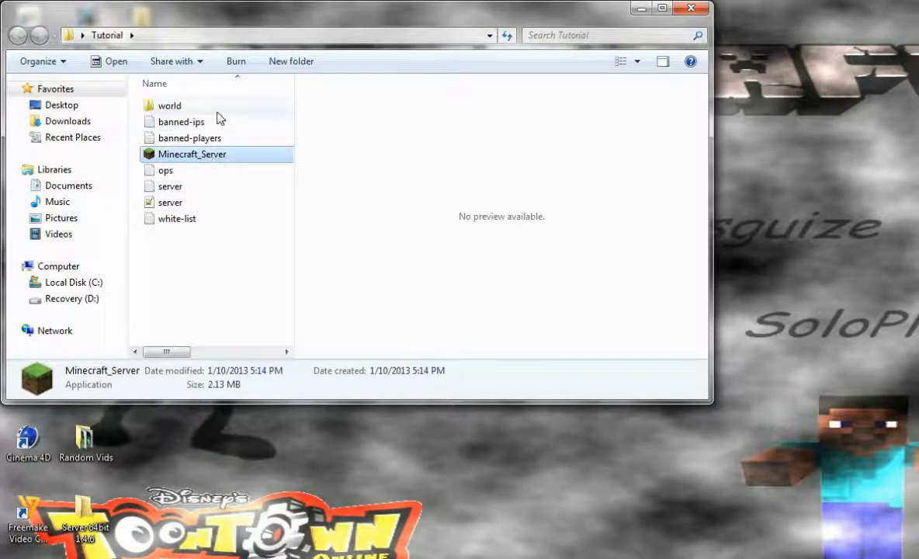
mouse_move(221, 130)
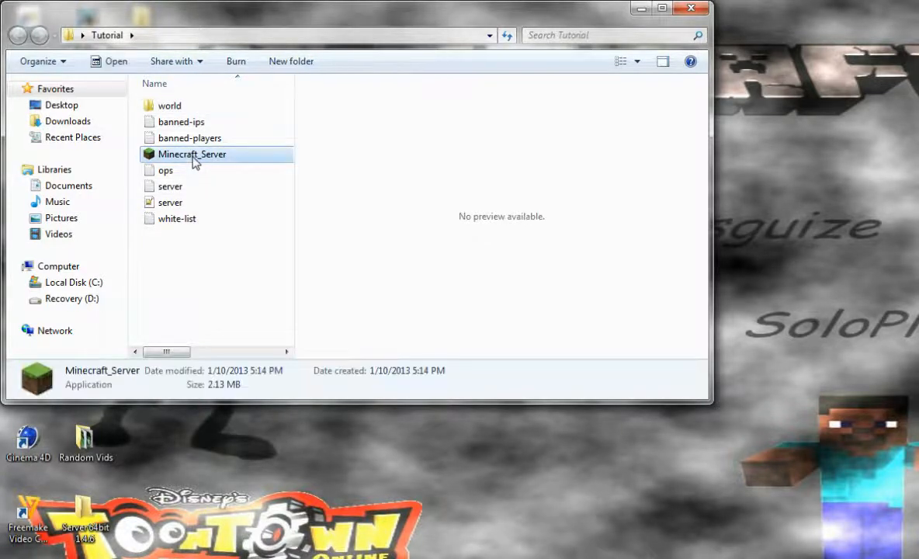
mouse_move(380, 241)
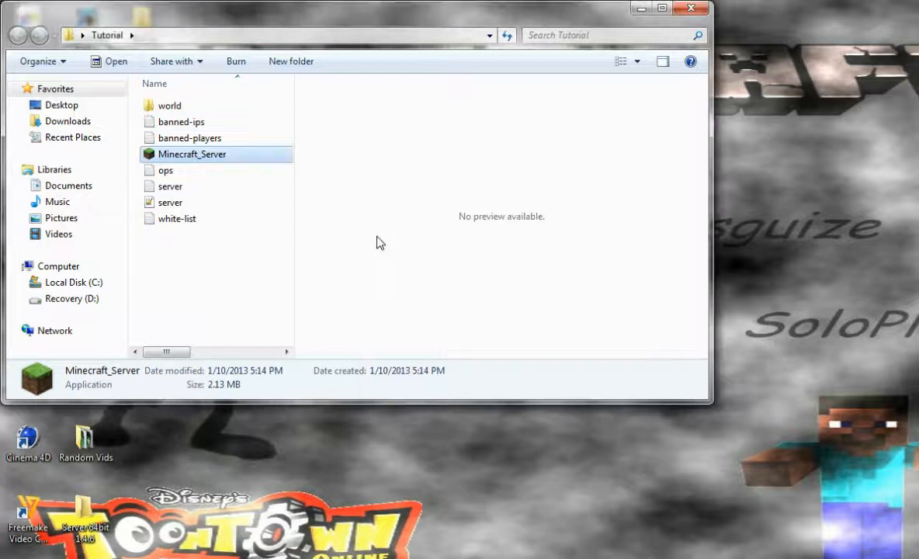
mouse_move(240, 268)
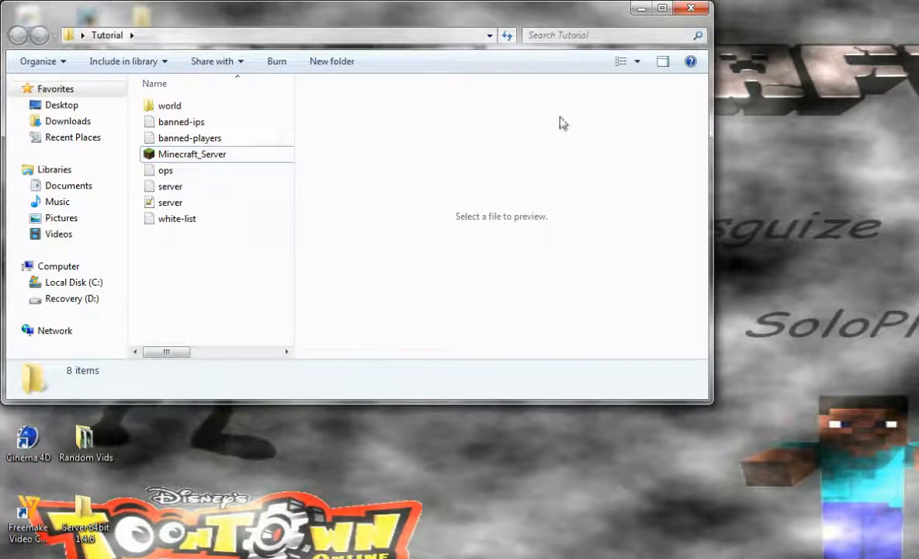
mouse_move(238, 291)
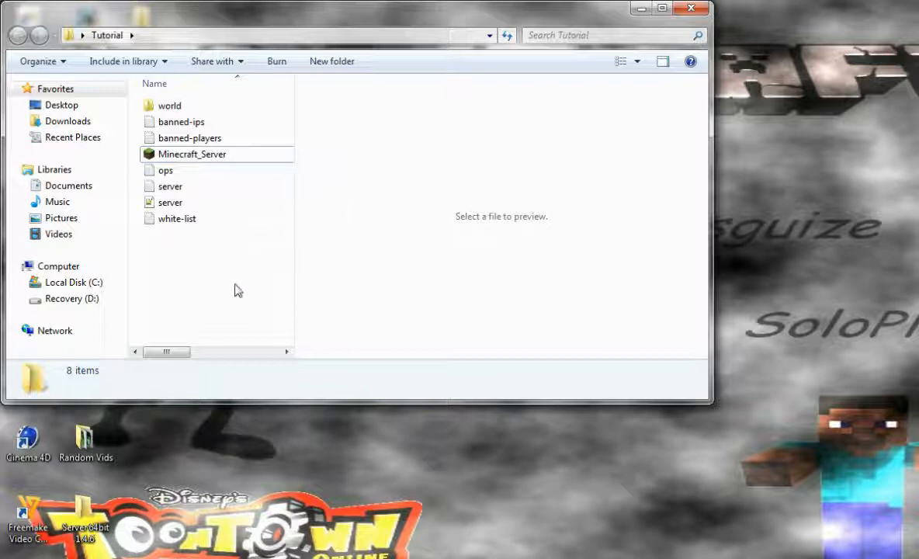
mouse_move(278, 342)
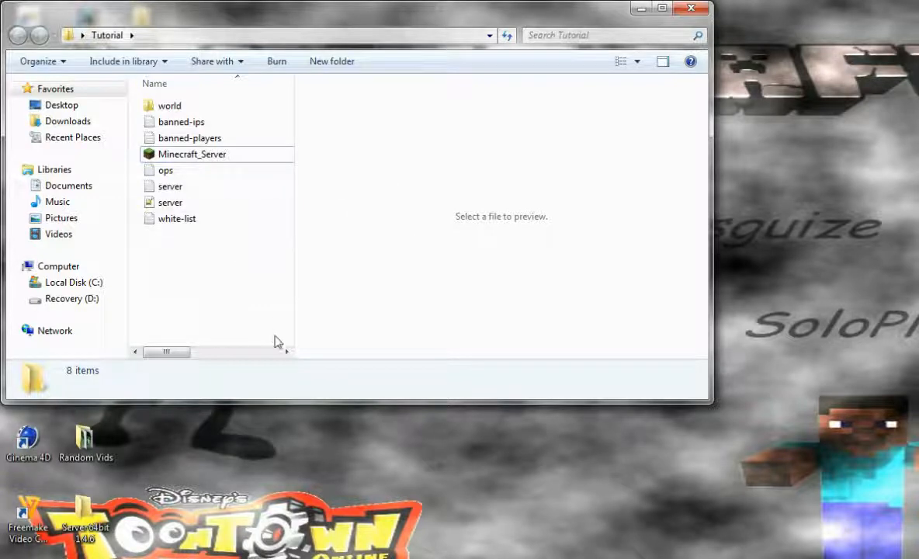
mouse_move(415, 479)
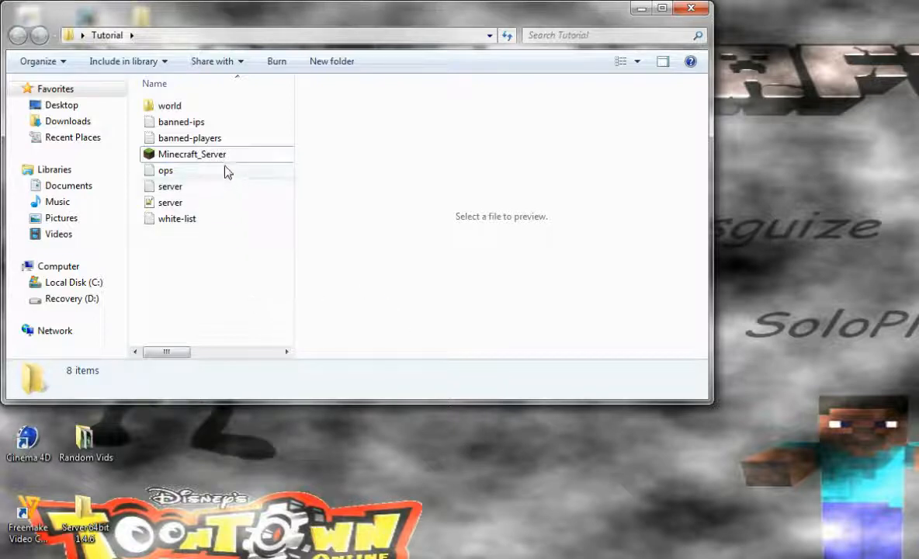
left_click(191, 153)
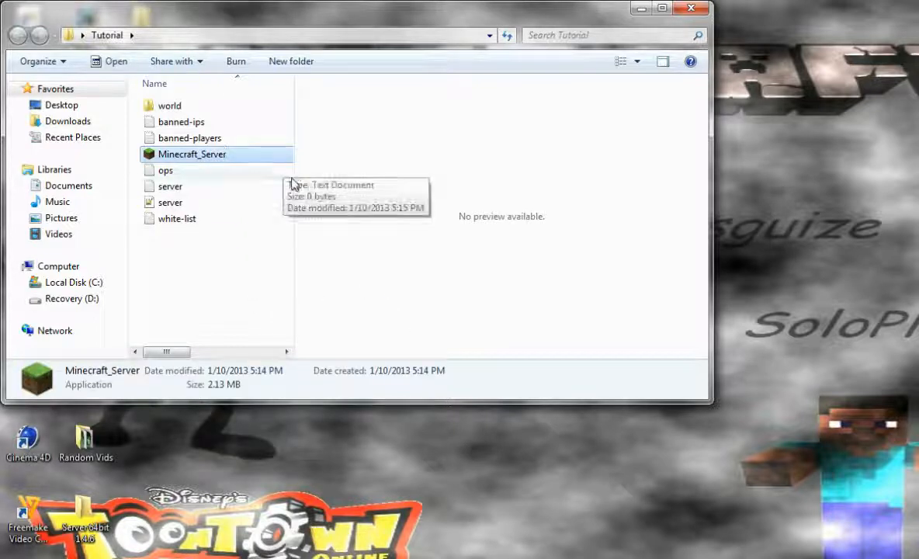
mouse_move(128, 273)
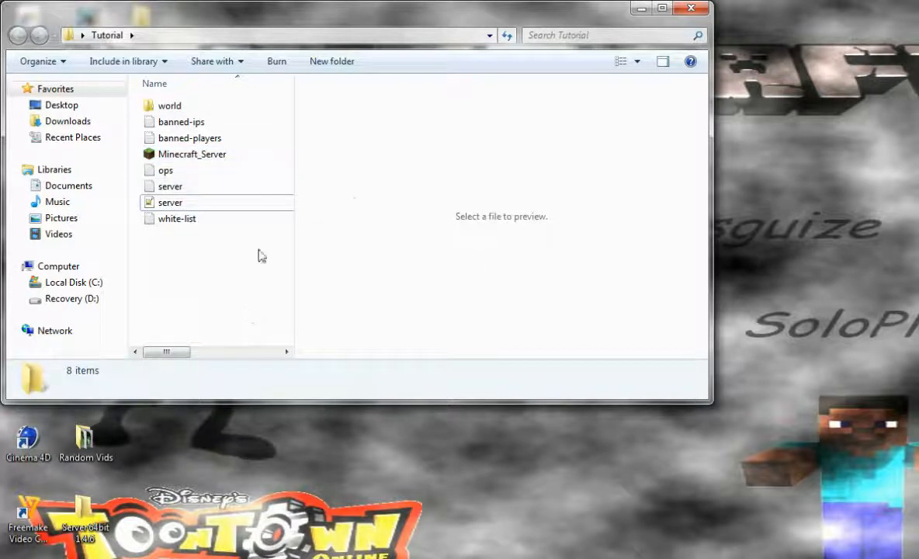
mouse_move(253, 278)
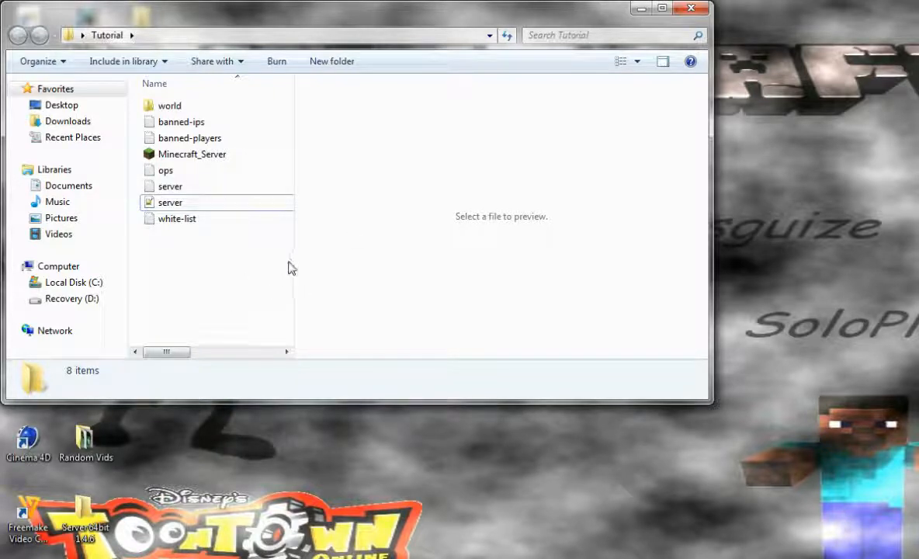
mouse_move(326, 285)
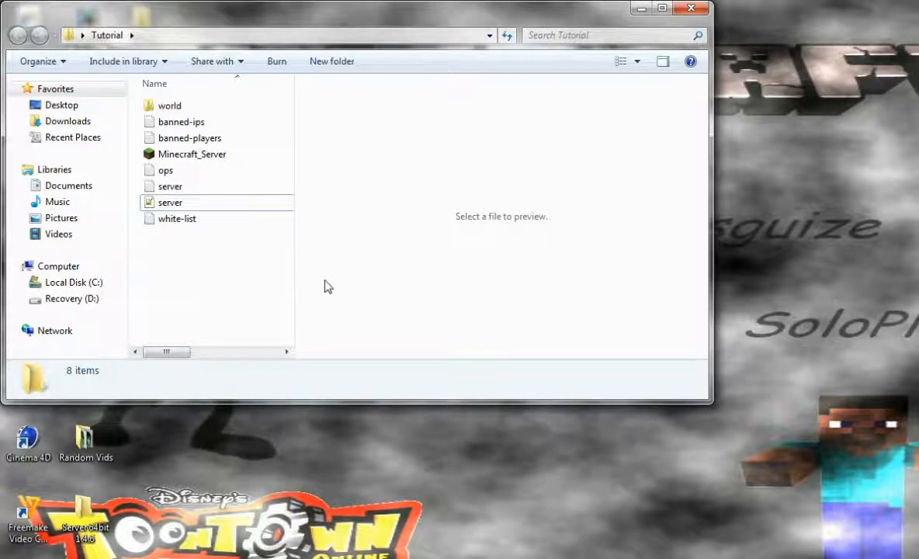
mouse_move(216, 215)
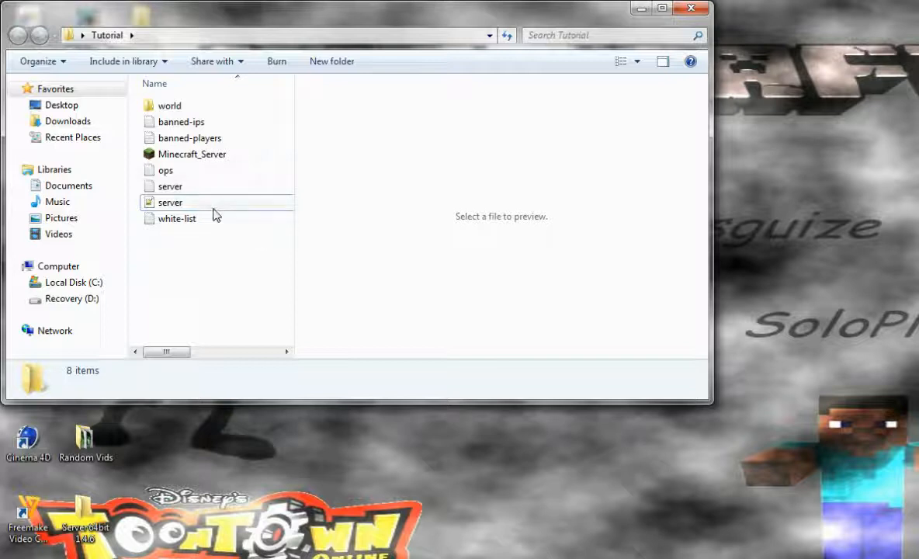
mouse_move(342, 248)
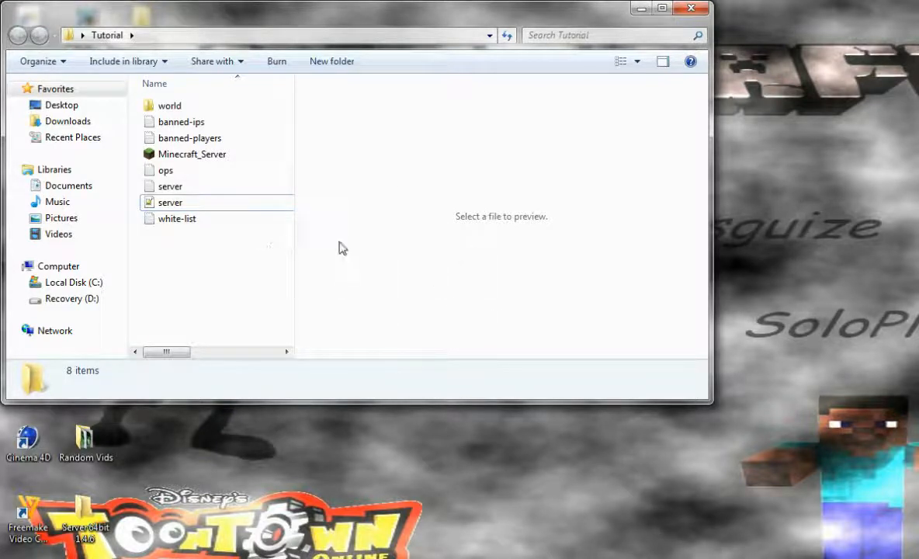
left_click(165, 170)
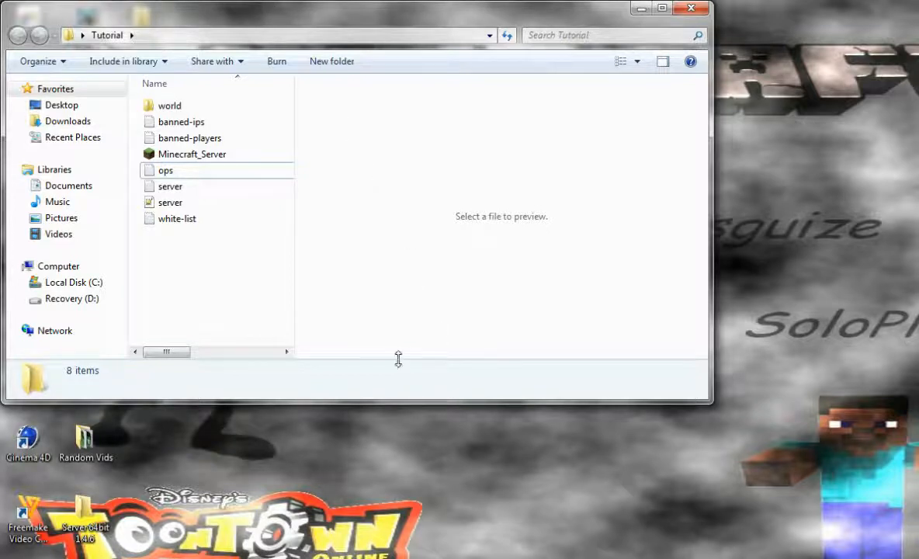
mouse_move(301, 315)
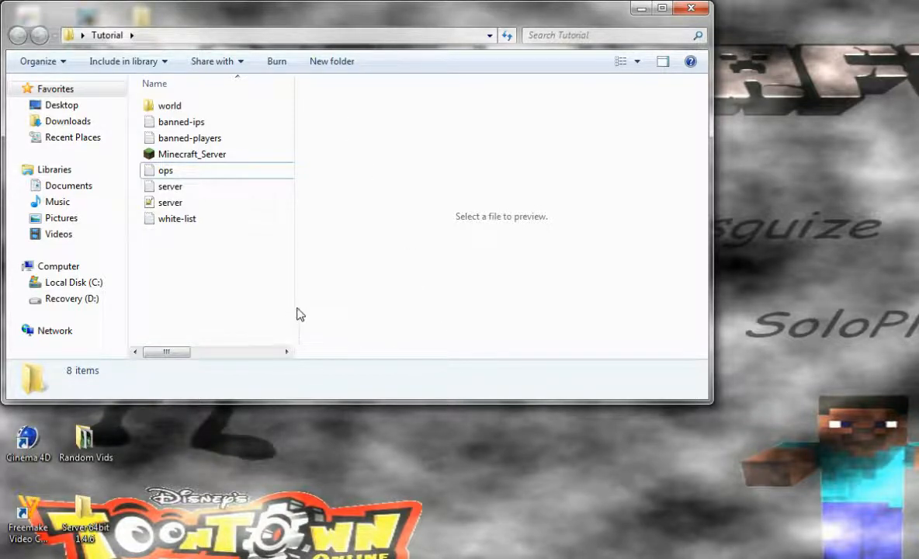